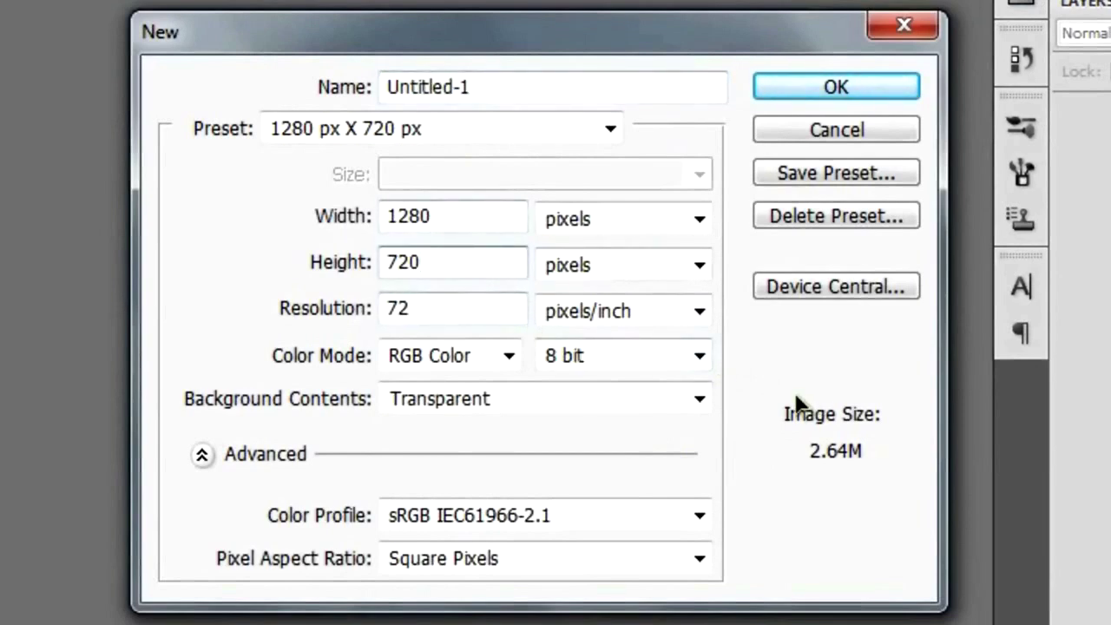
Create a 1280 × 720 px document with White background contents and show the rulers.
click(698, 399)
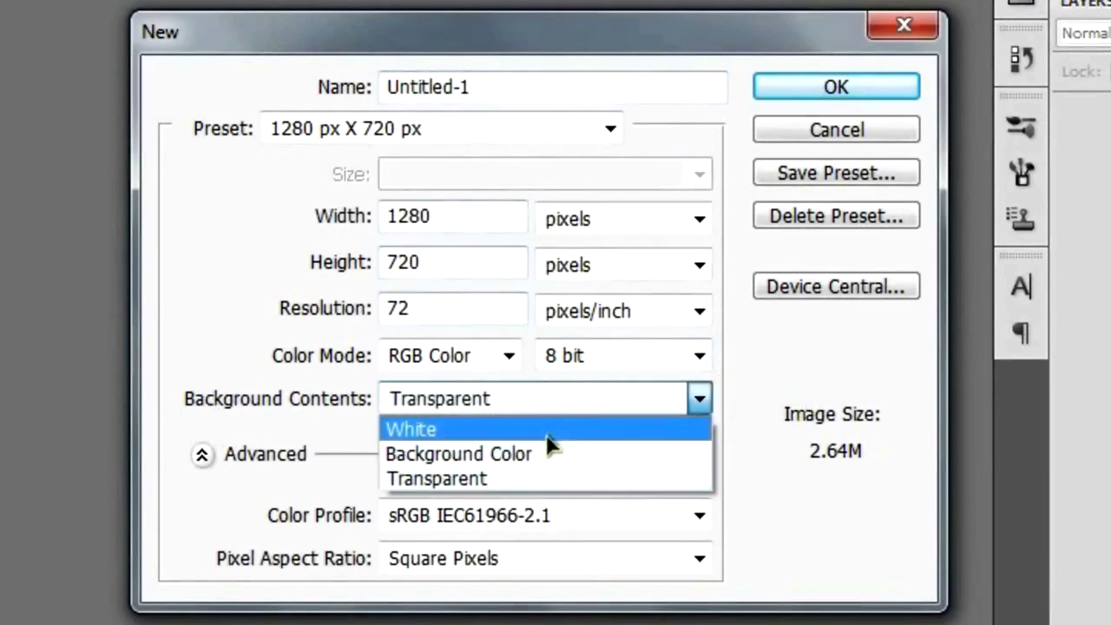
click(409, 428)
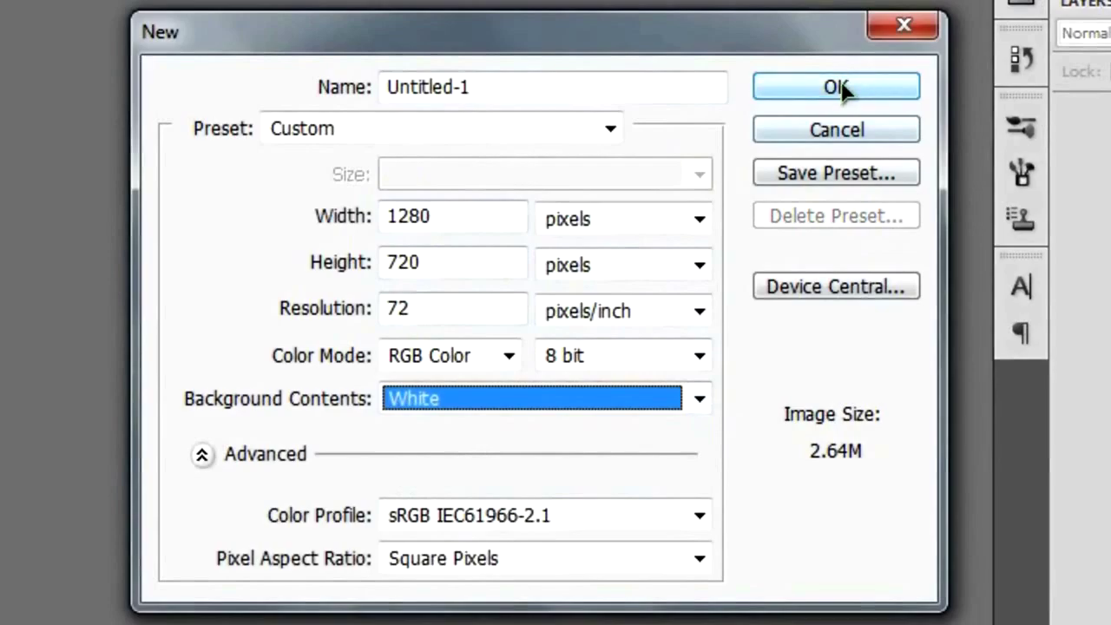
click(834, 85)
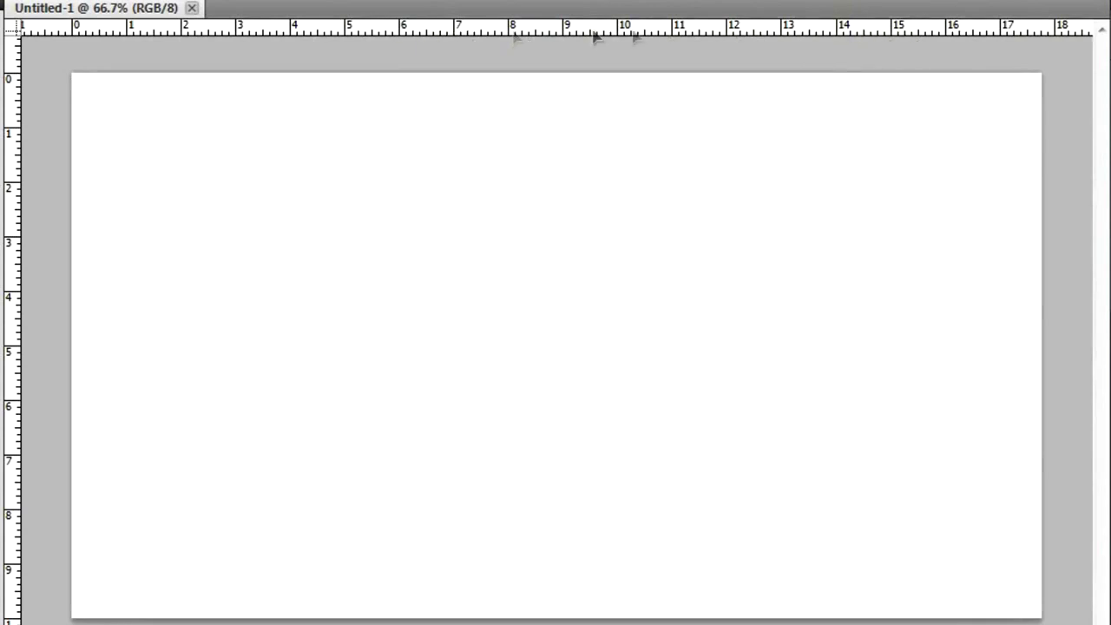
mouse_move(677, 41)
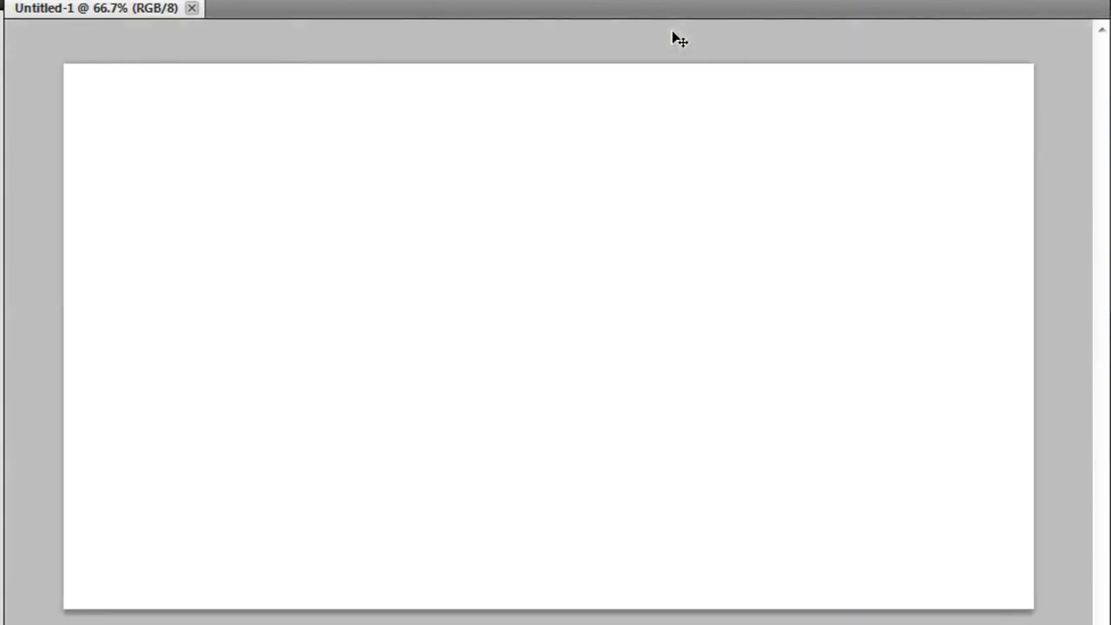
key(ctrl+r)
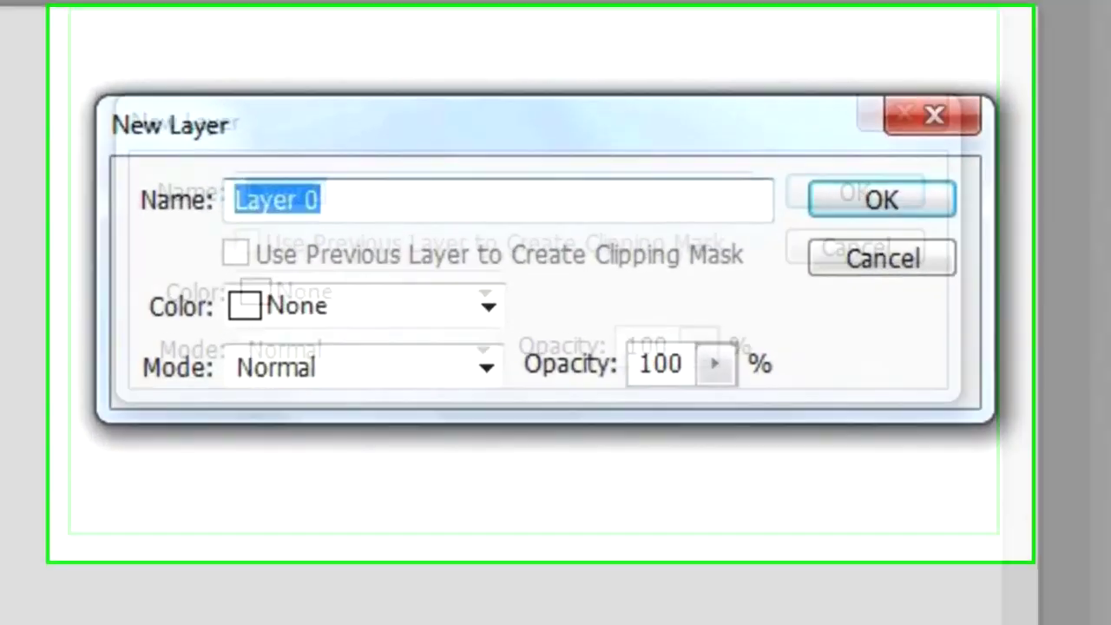
Convert the Background into layer 'BG' and apply a Gradient Overlay at 25% opacity.
text(BG)
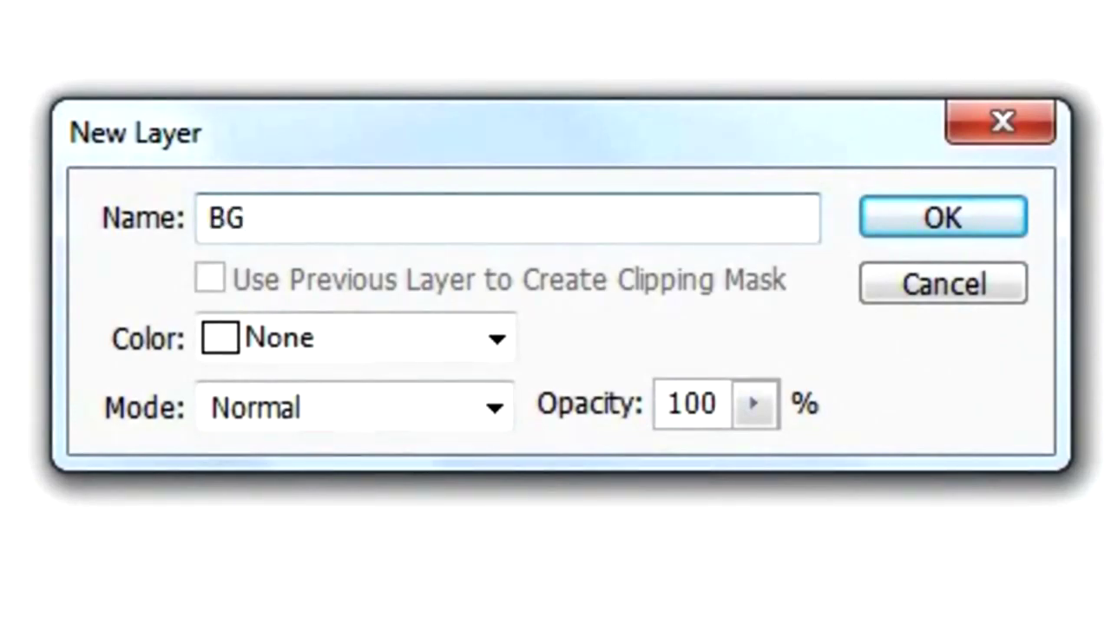
click(942, 217)
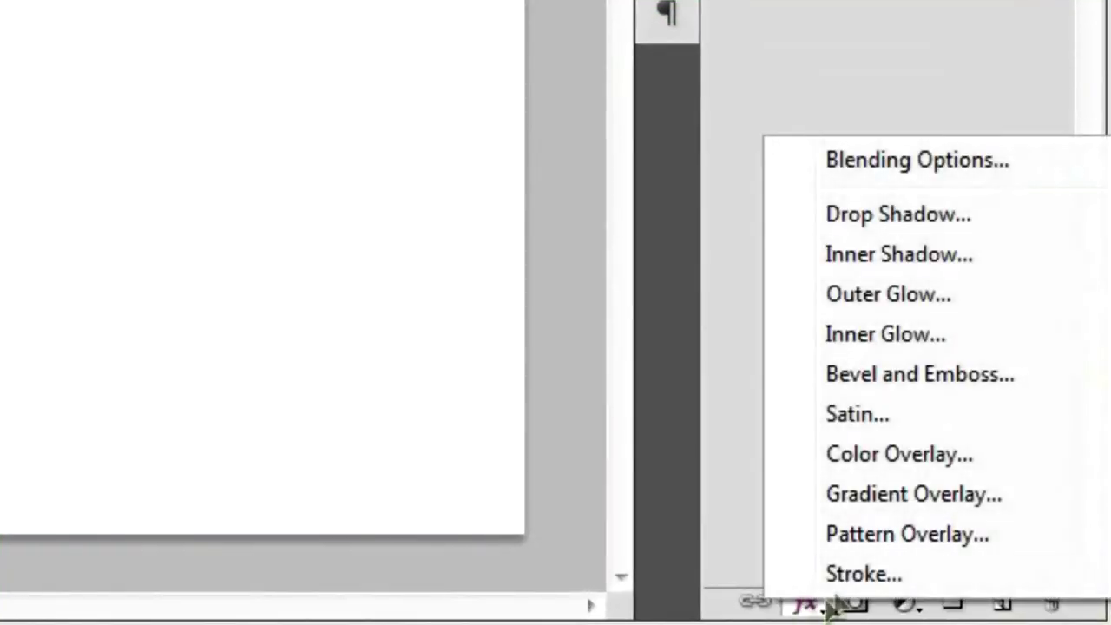
mouse_move(912, 493)
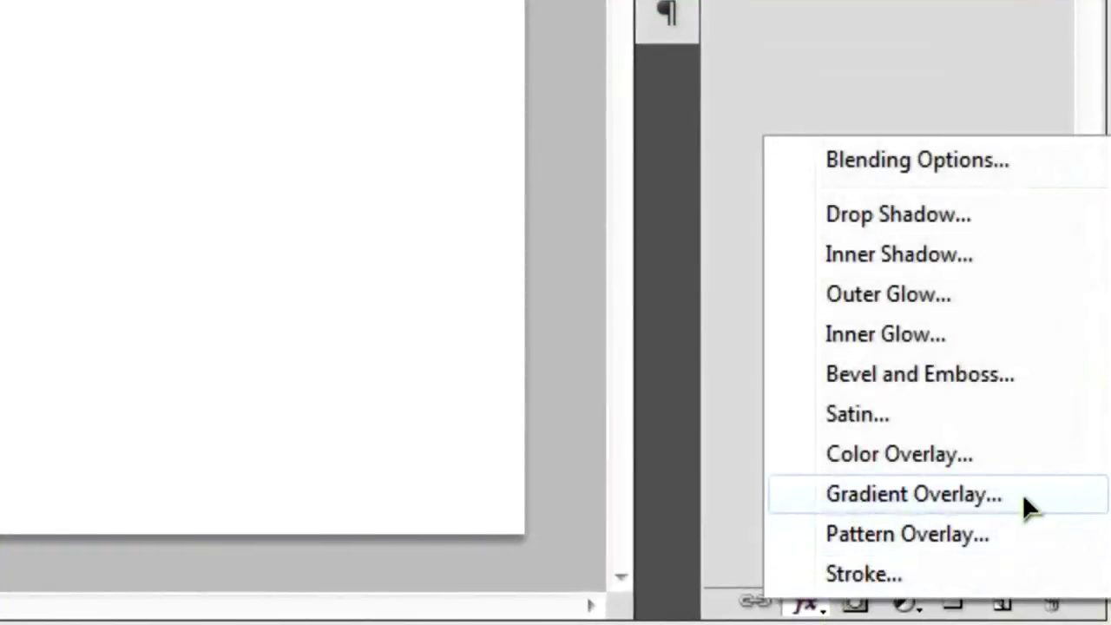
click(912, 492)
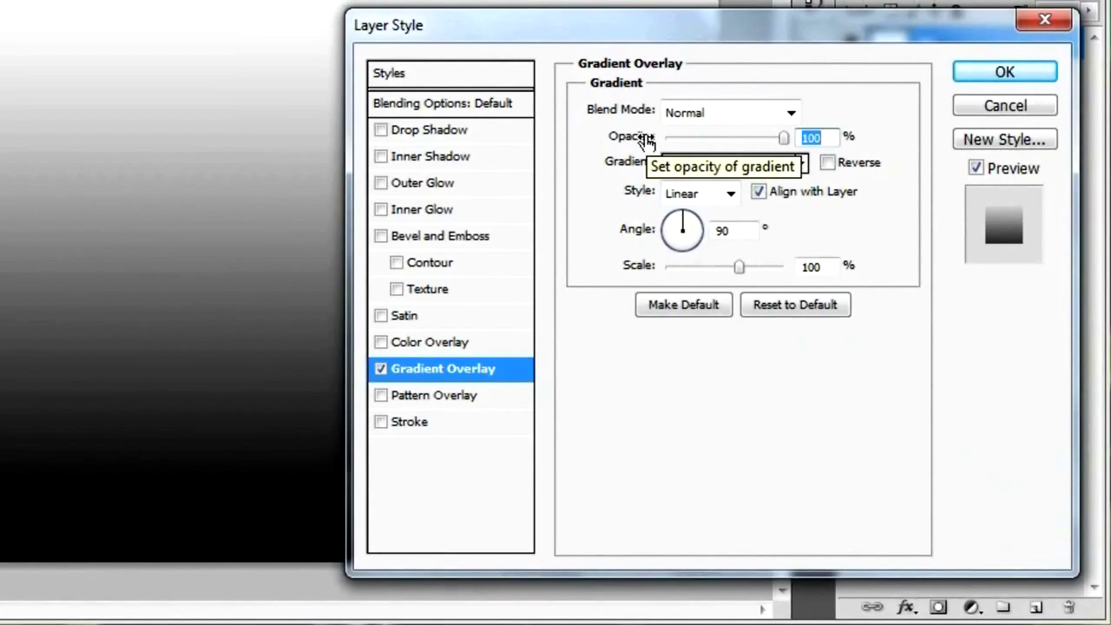
mouse_move(778, 178)
text(25)
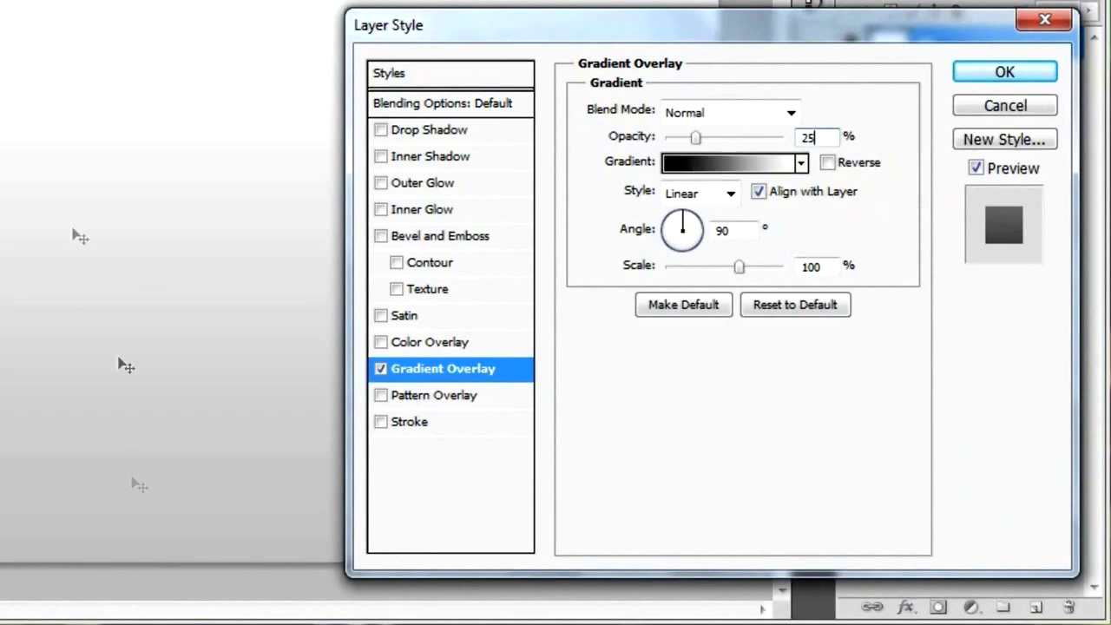
click(1003, 71)
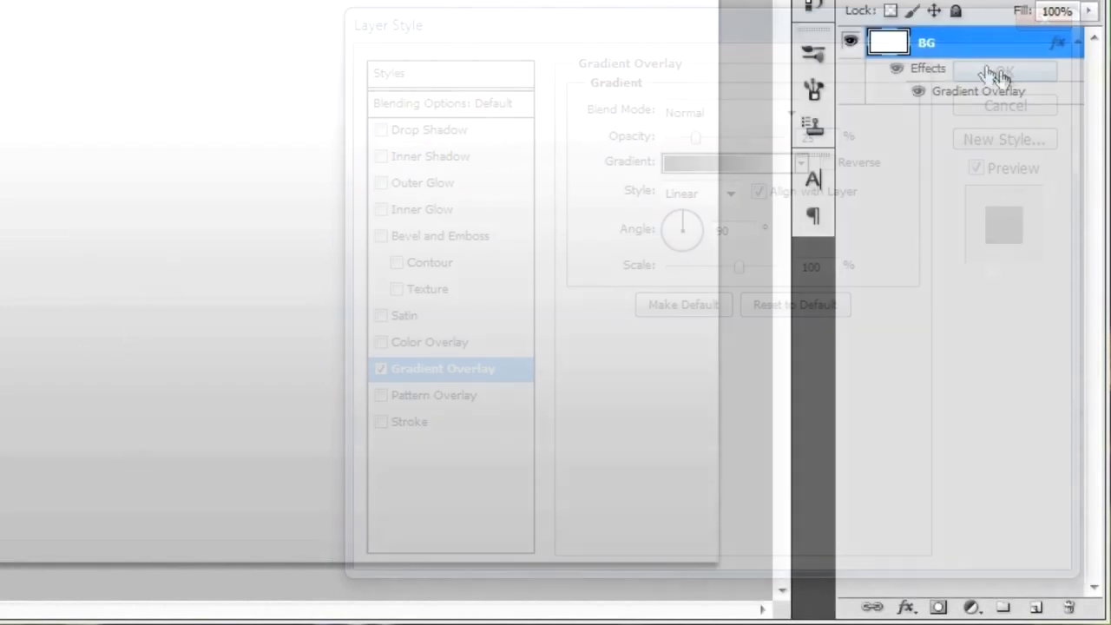
click(1004, 73)
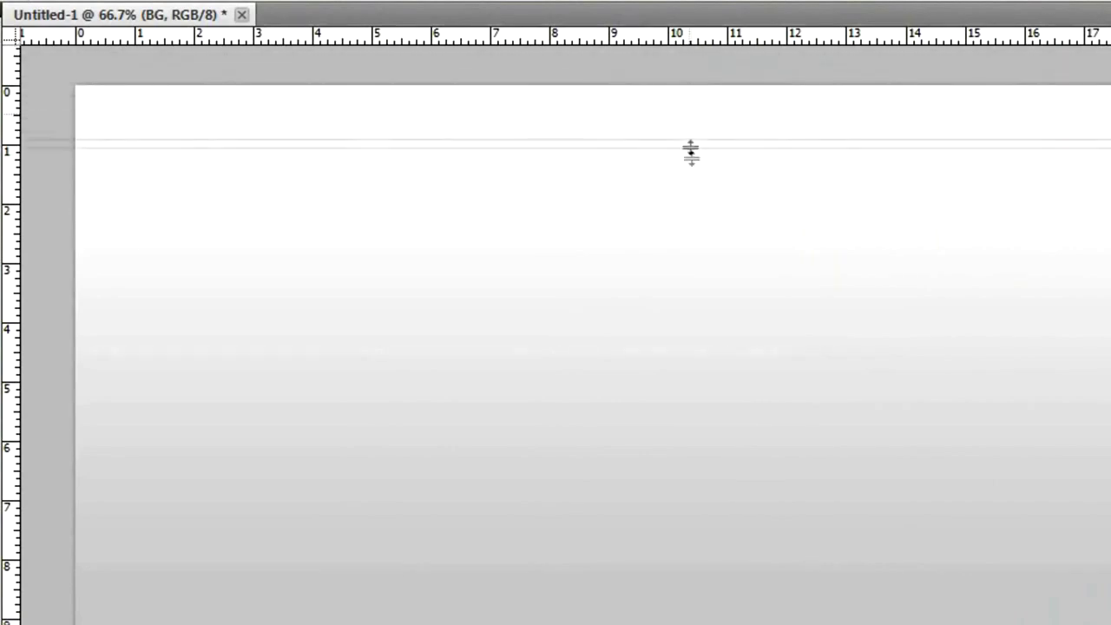
Drag a horizontal guide from the top ruler and settle it at the canvas's vertical middle.
drag(691, 152, 621, 212)
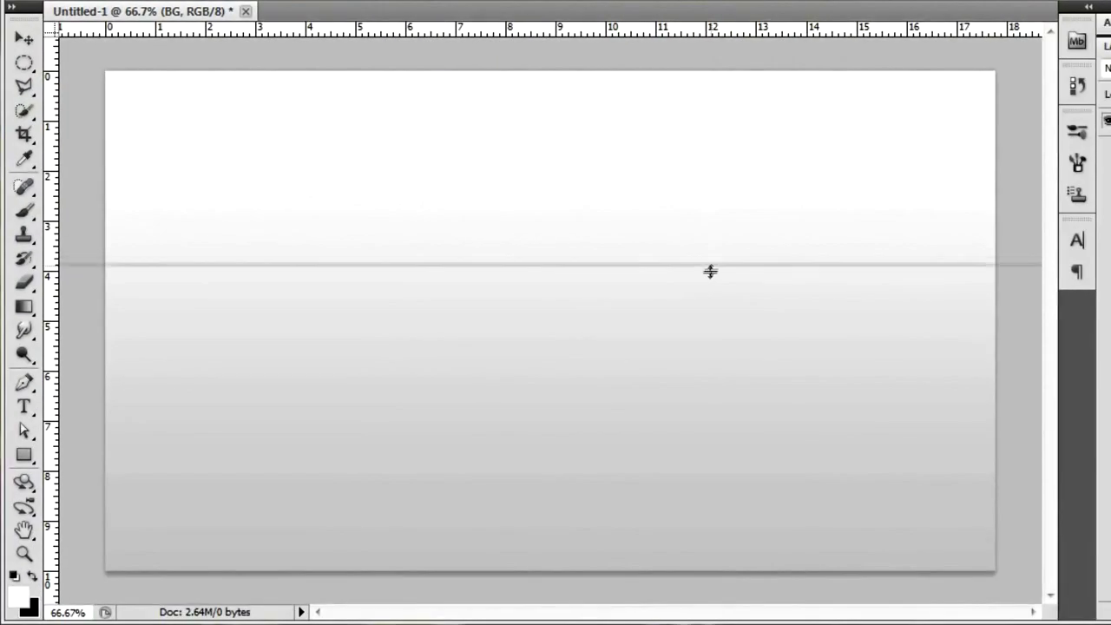
drag(710, 265, 694, 323)
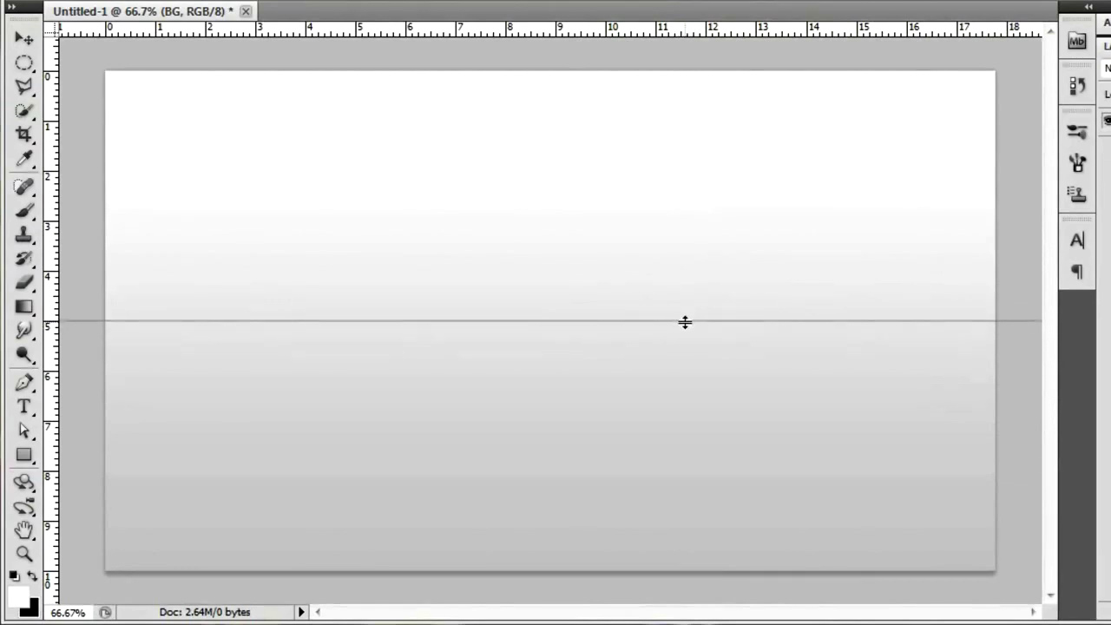
drag(684, 322, 681, 328)
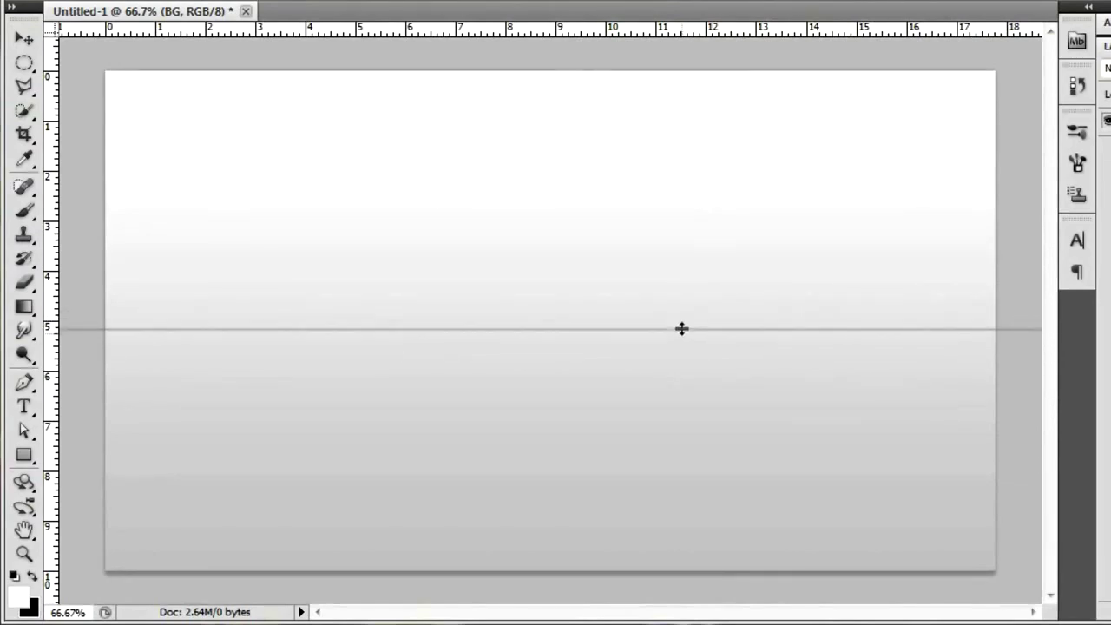
drag(681, 328, 720, 323)
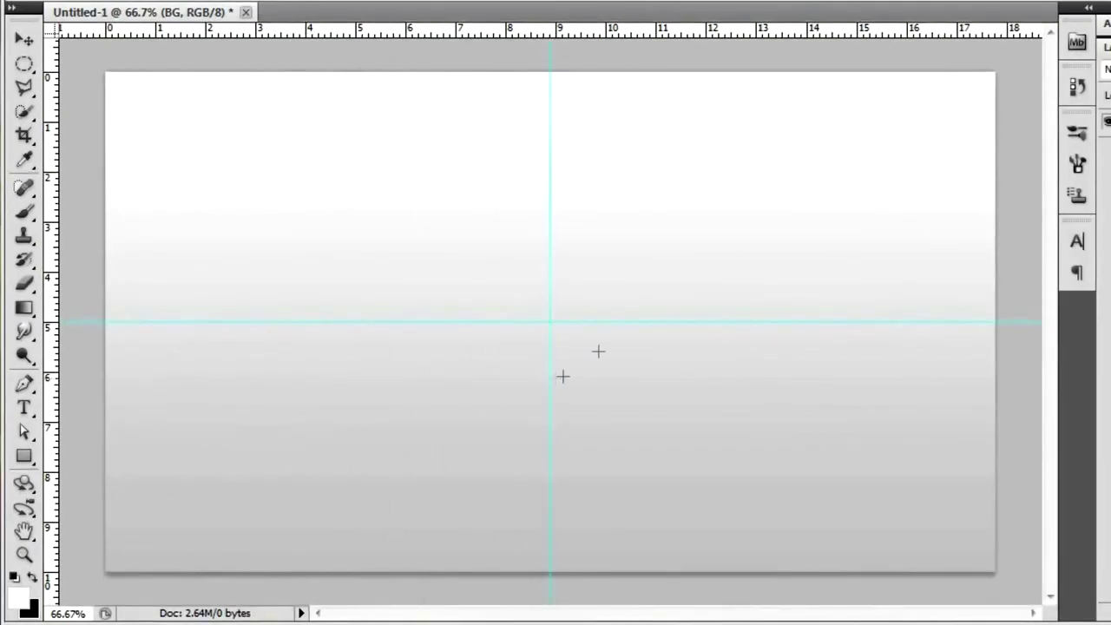
mouse_move(562, 109)
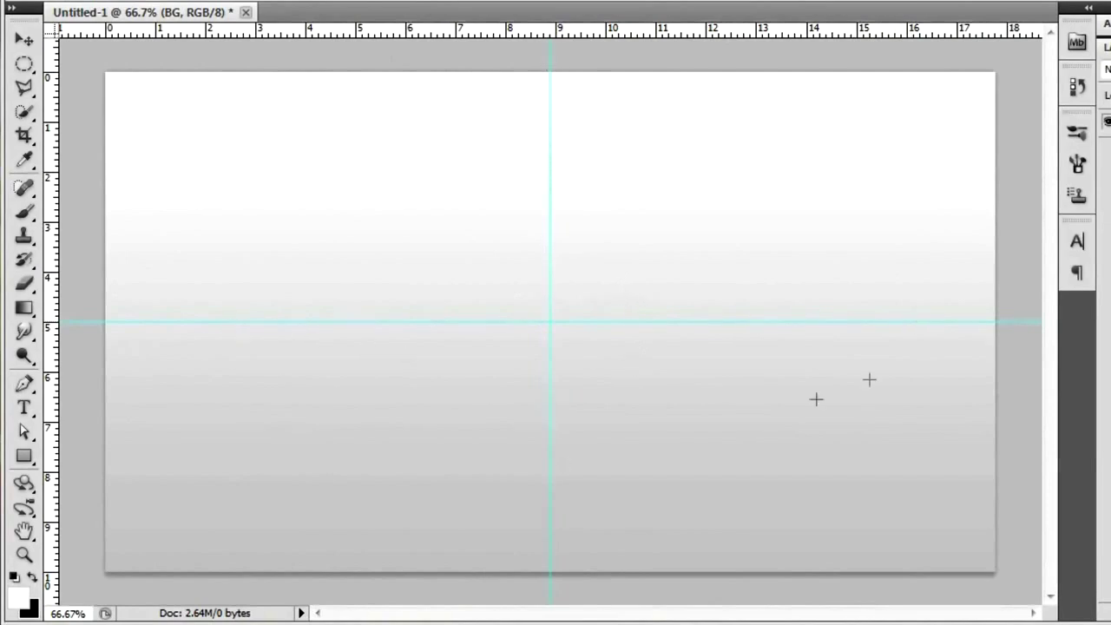
mouse_move(553, 327)
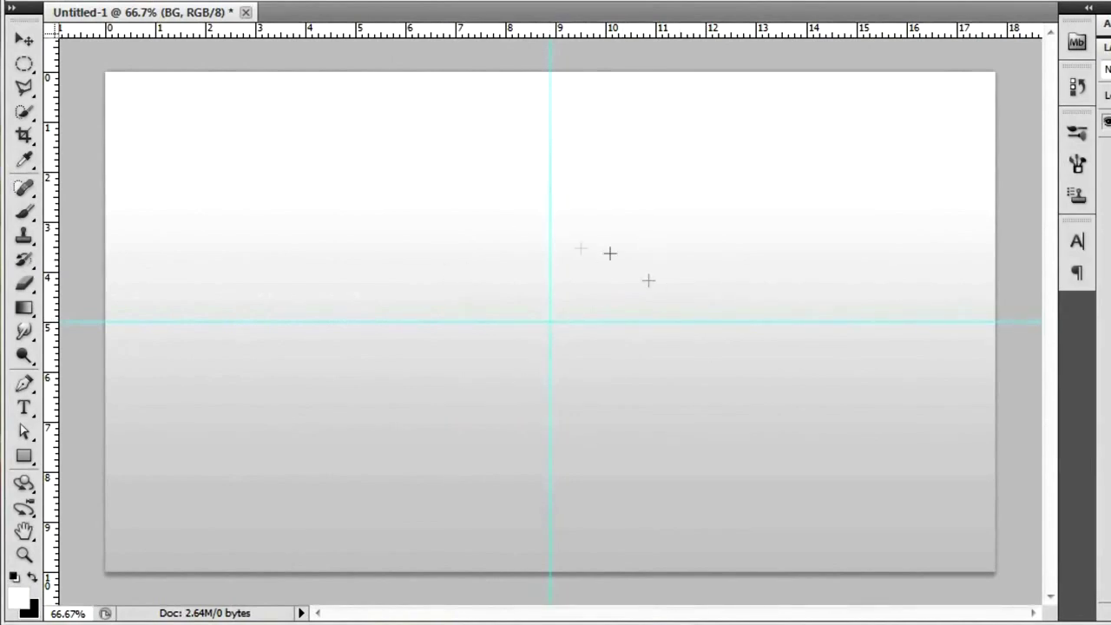
mouse_move(551, 338)
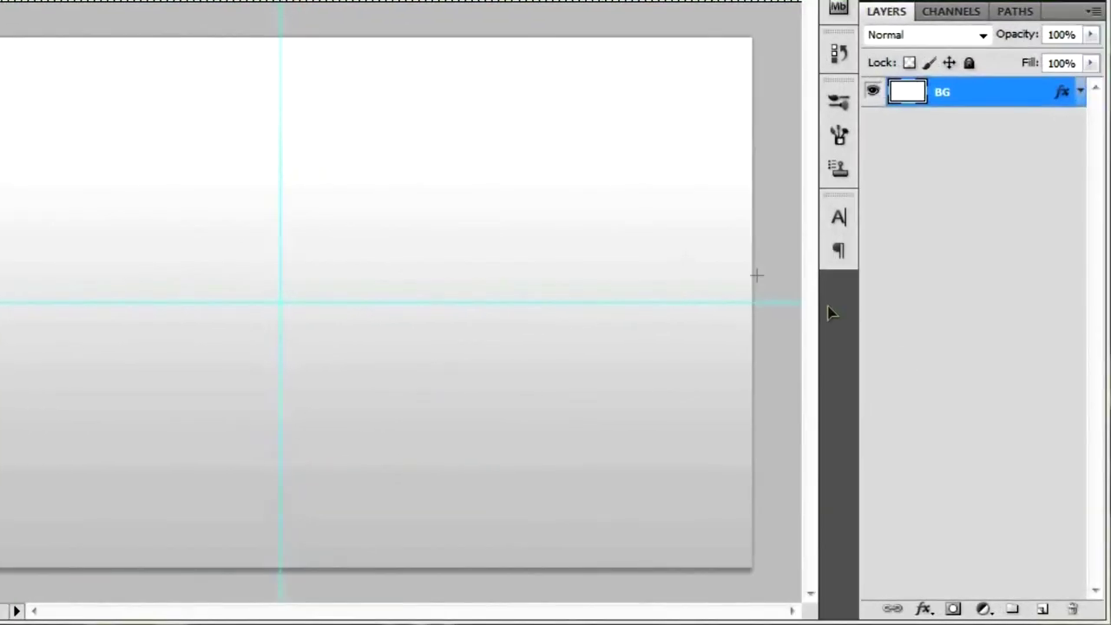
Add two empty layers above BG and rename them 'stroke' and 'center'.
click(1041, 608)
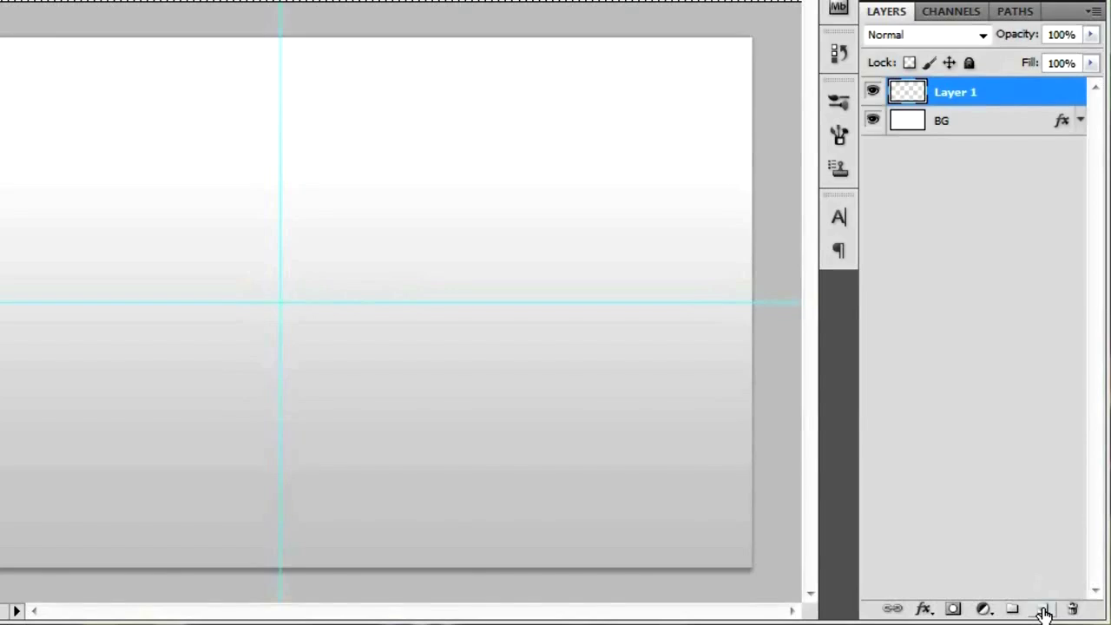
click(1041, 609)
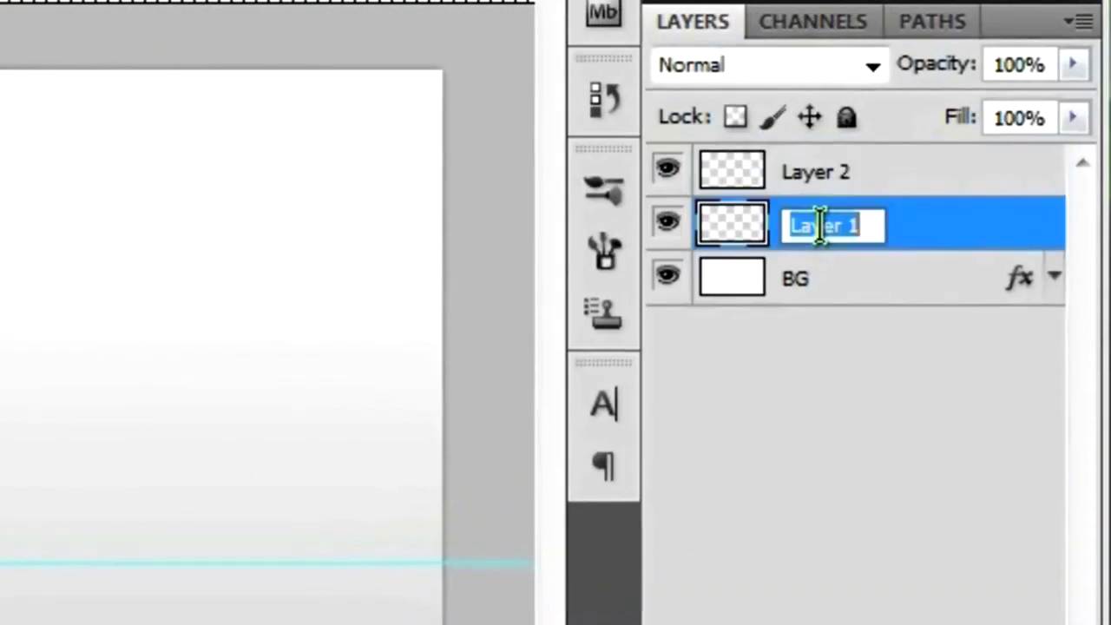
text(S)
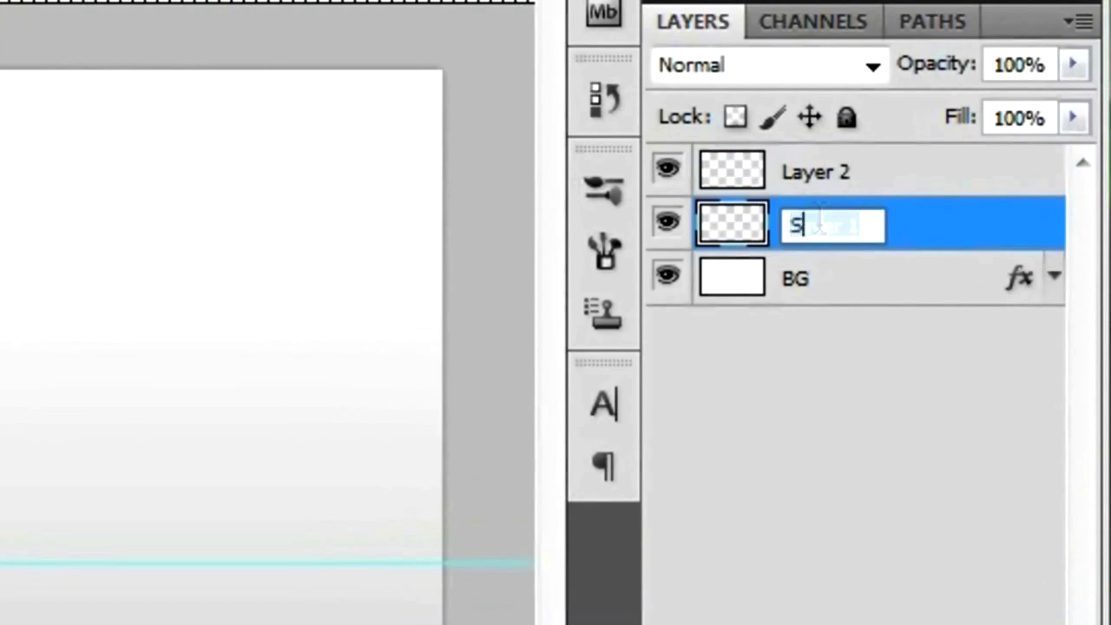
text(stroke)
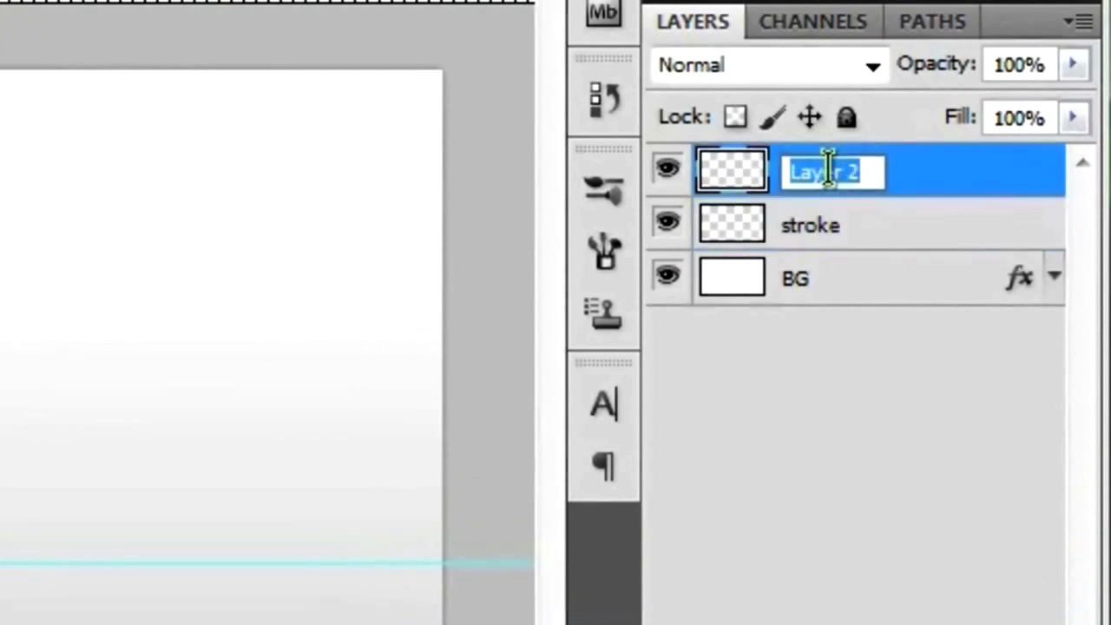
text(center)
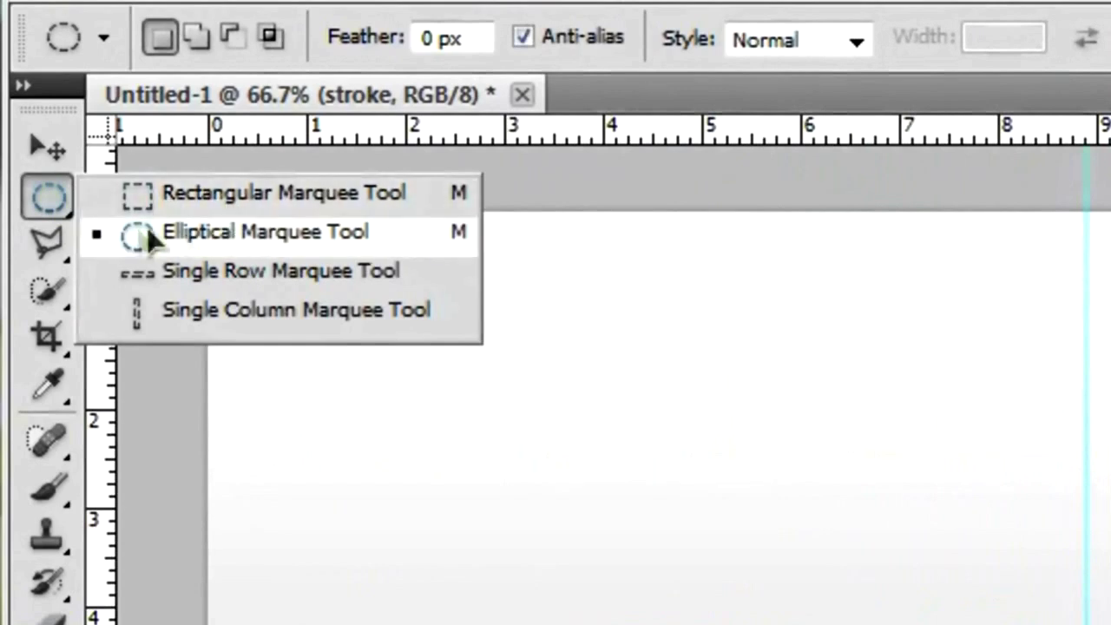
With the Elliptical Marquee, drag a circle centred on the guide intersection.
click(264, 232)
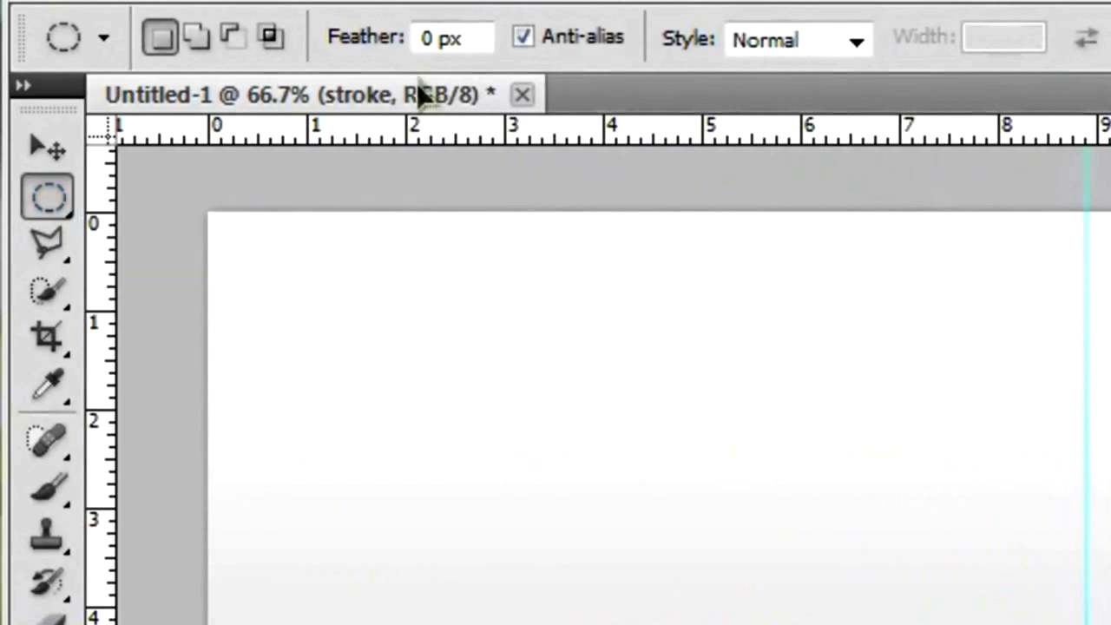
click(451, 36)
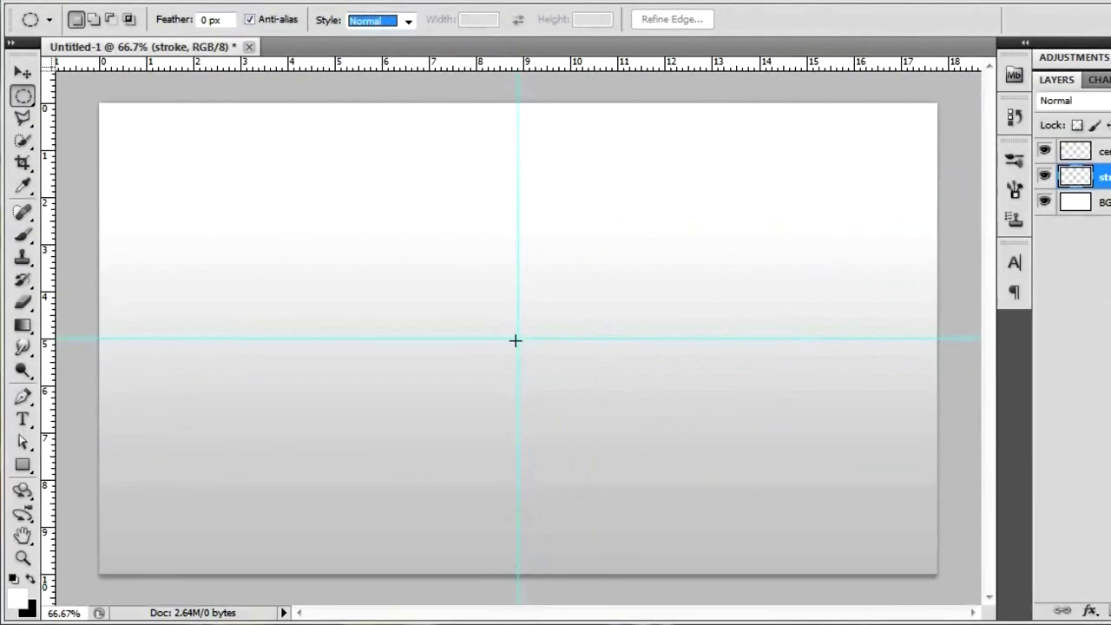
mouse_move(533, 358)
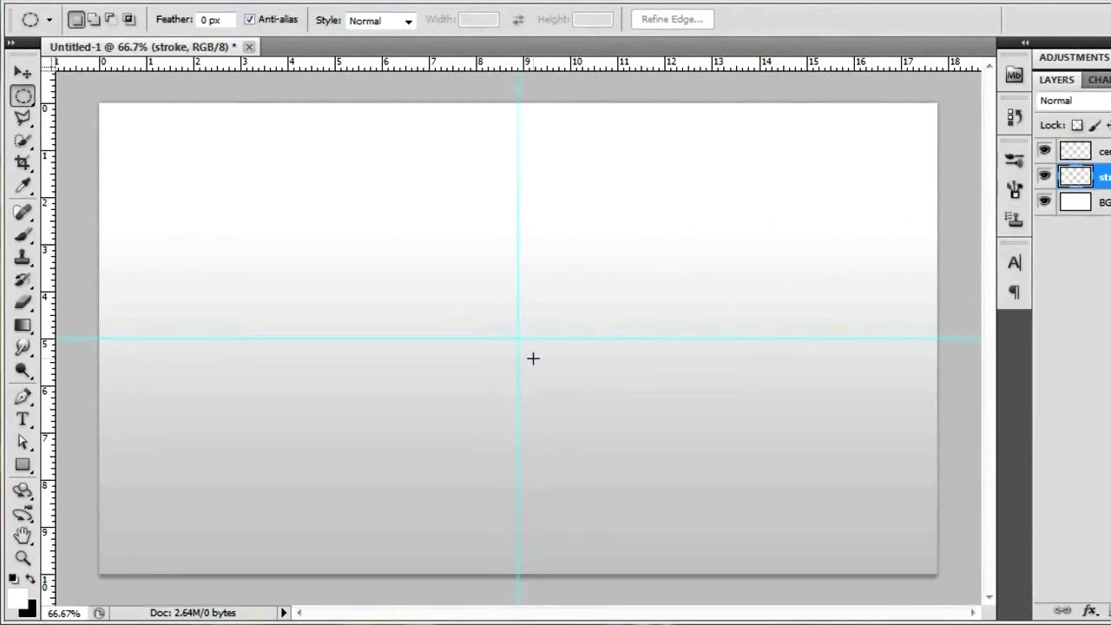
mouse_move(542, 410)
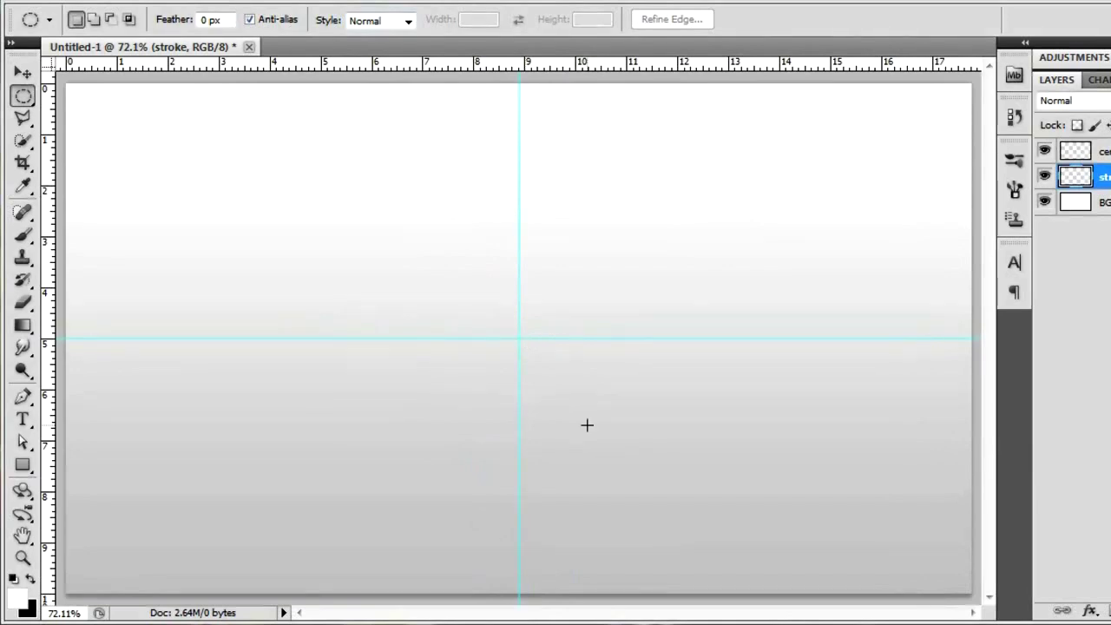
mouse_move(542, 355)
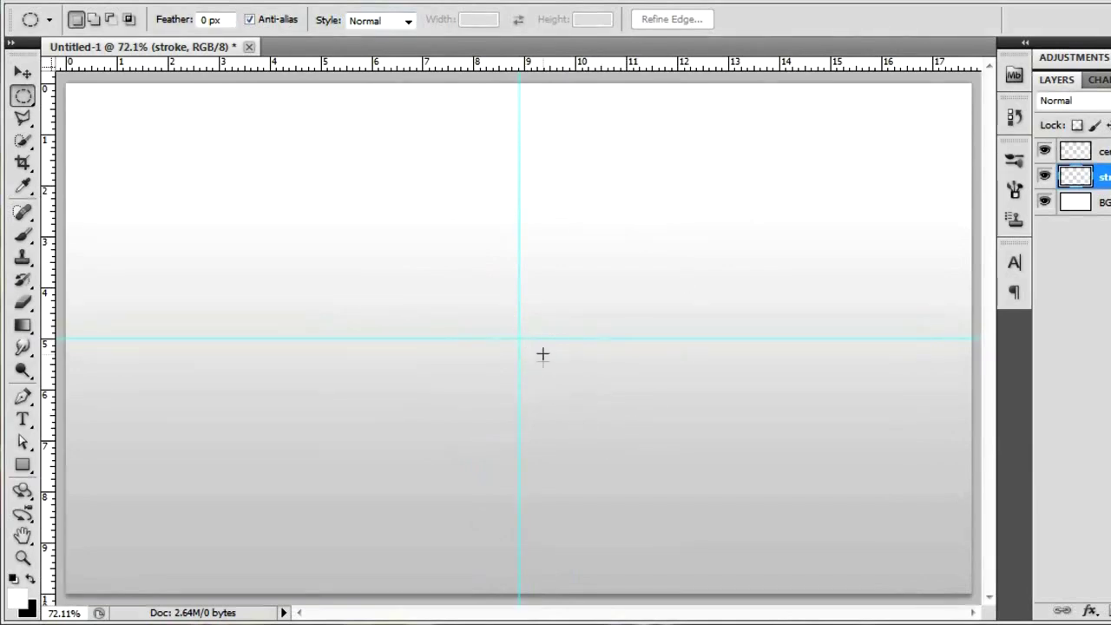
mouse_move(518, 339)
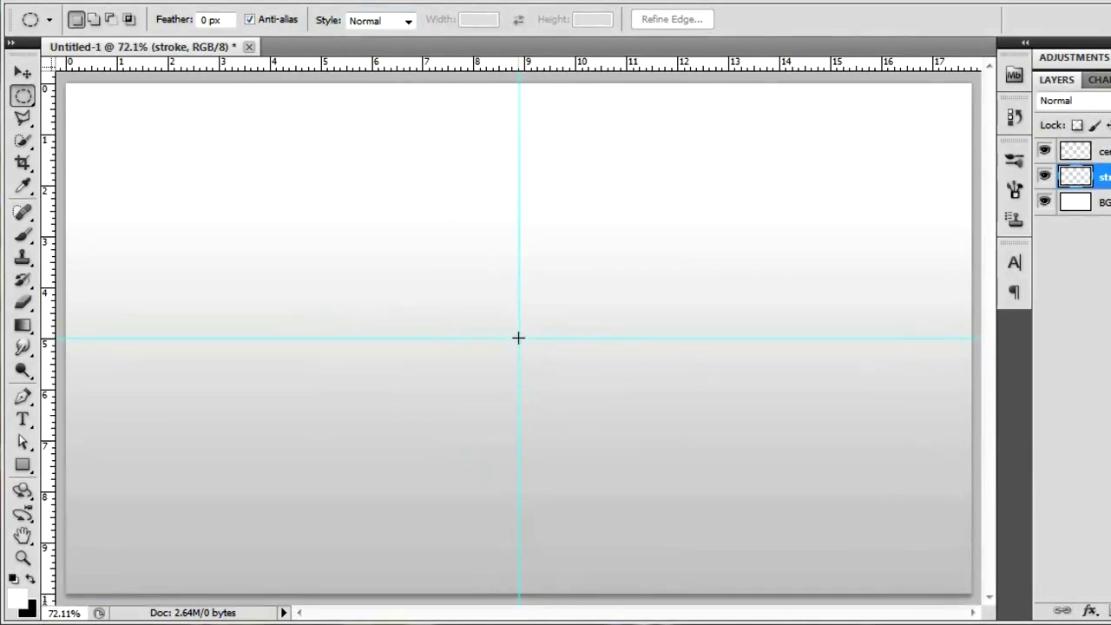
drag(518, 338, 594, 395)
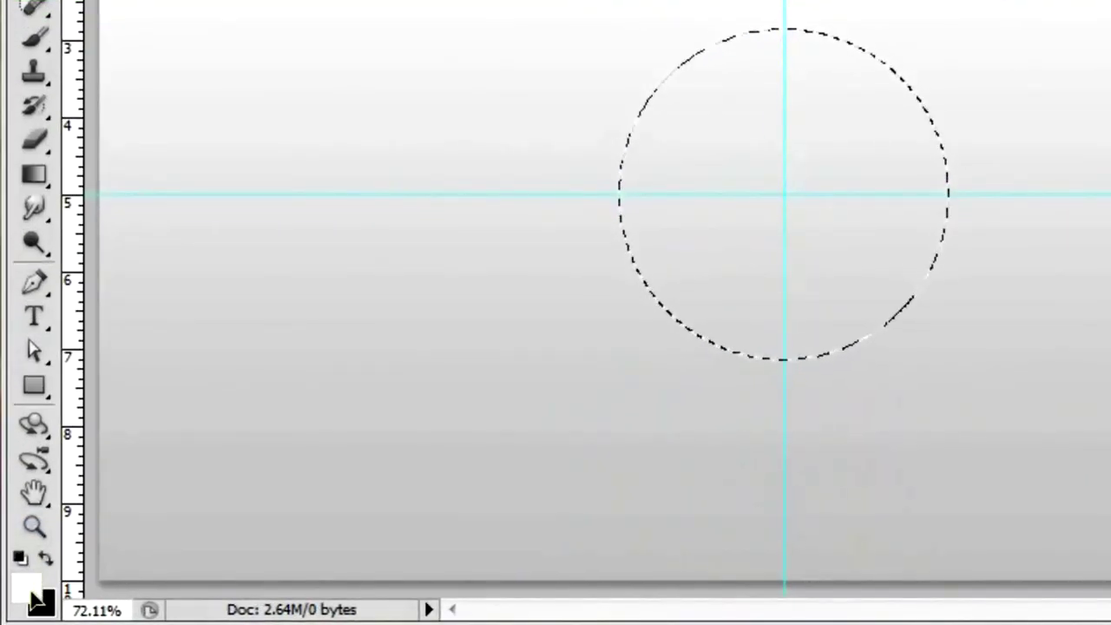
Set the foreground colour to dark navy #000391 and fill the circle on the stroke layer.
click(28, 590)
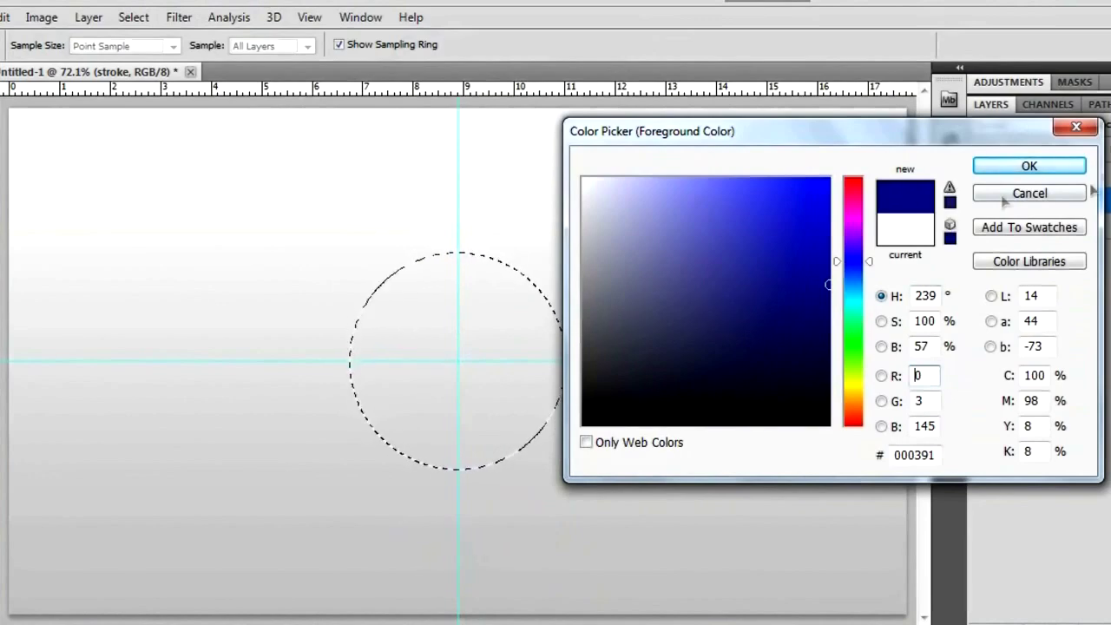
click(1028, 193)
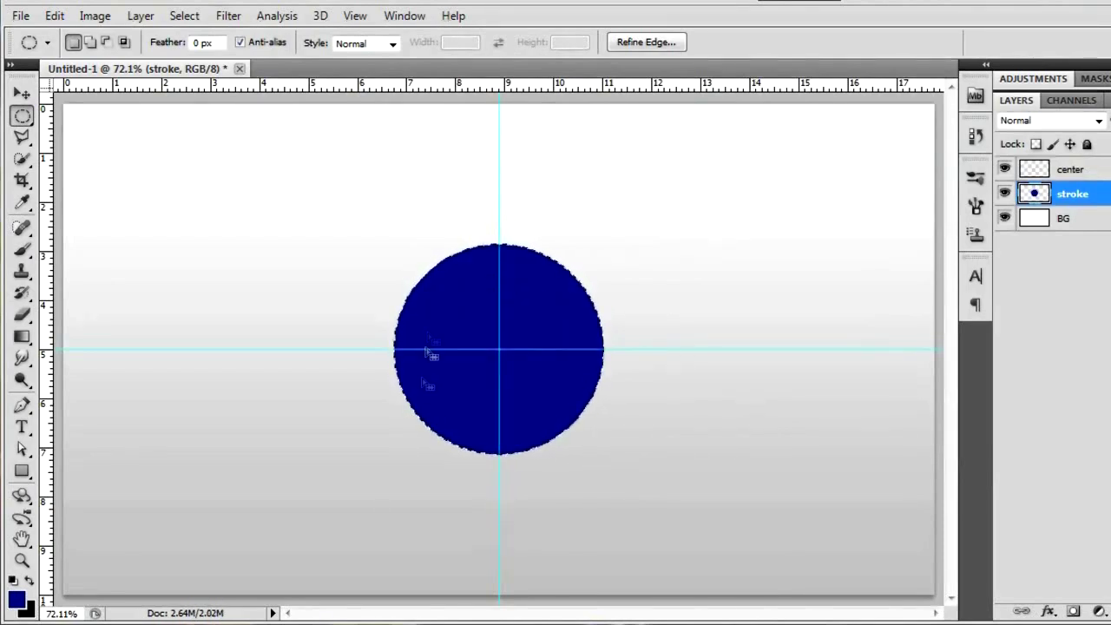
mouse_move(520, 403)
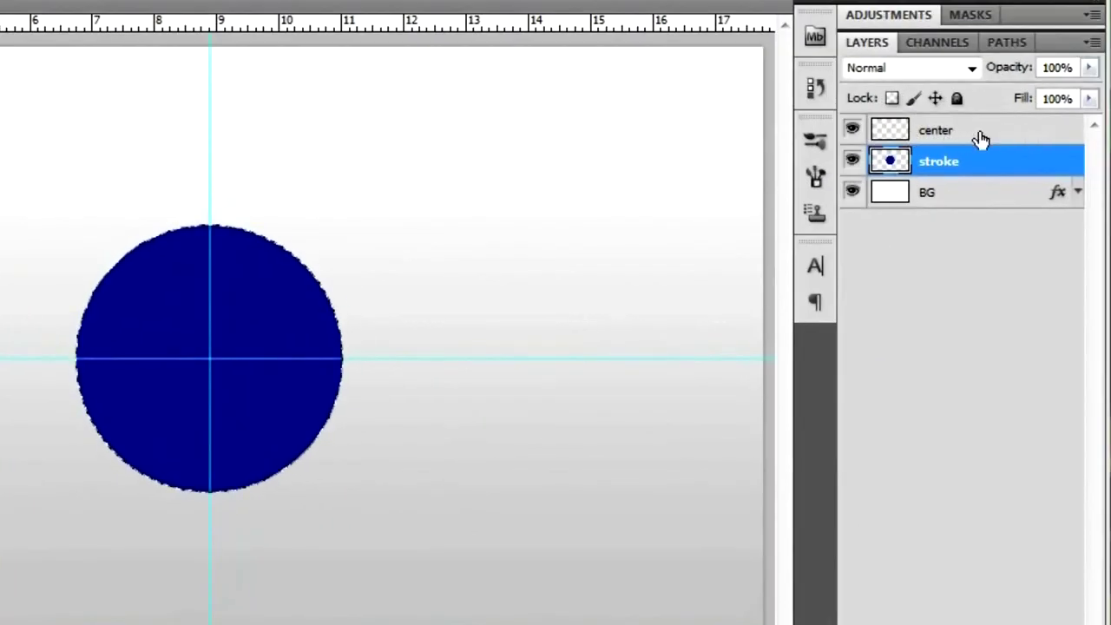
Activate the center layer and pick brighter blue #0005cb as the inner circle colour.
click(937, 130)
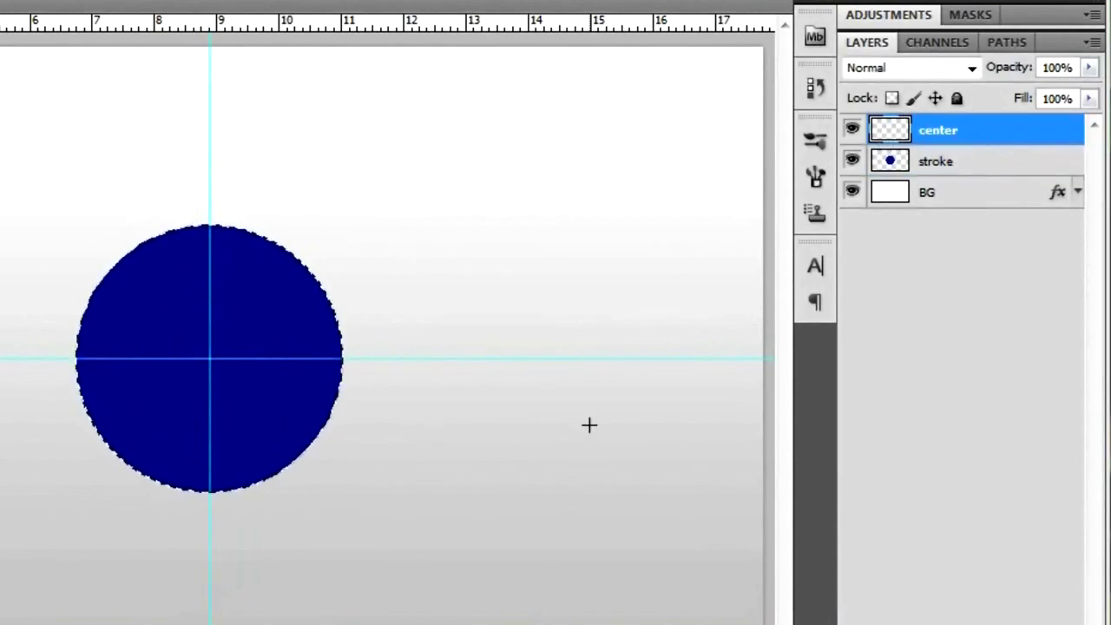
mouse_move(211, 331)
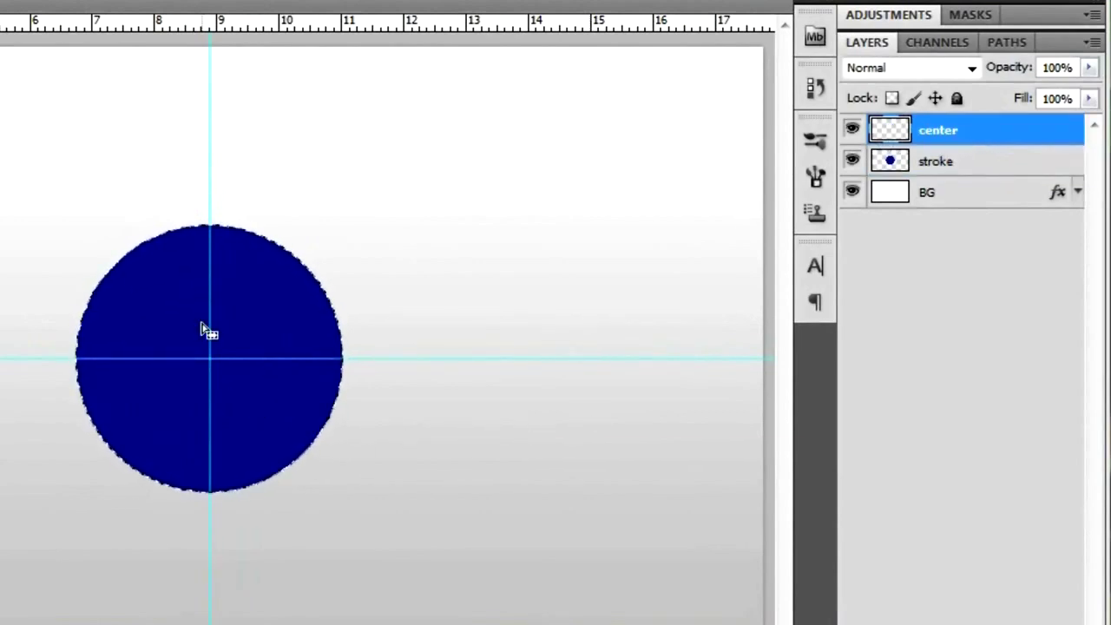
mouse_move(260, 399)
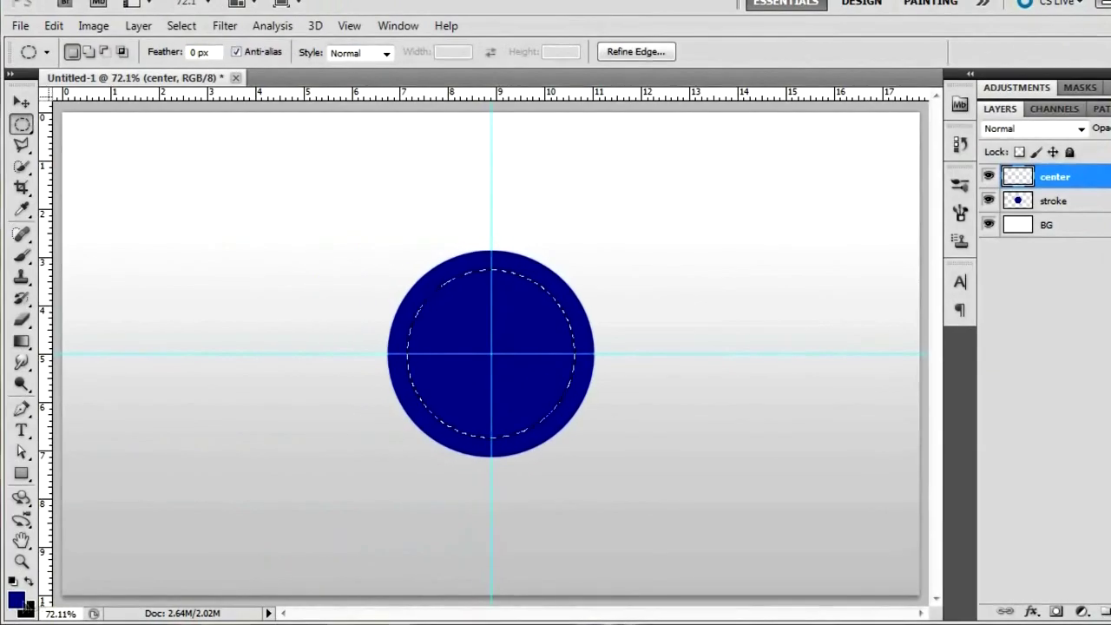
click(15, 590)
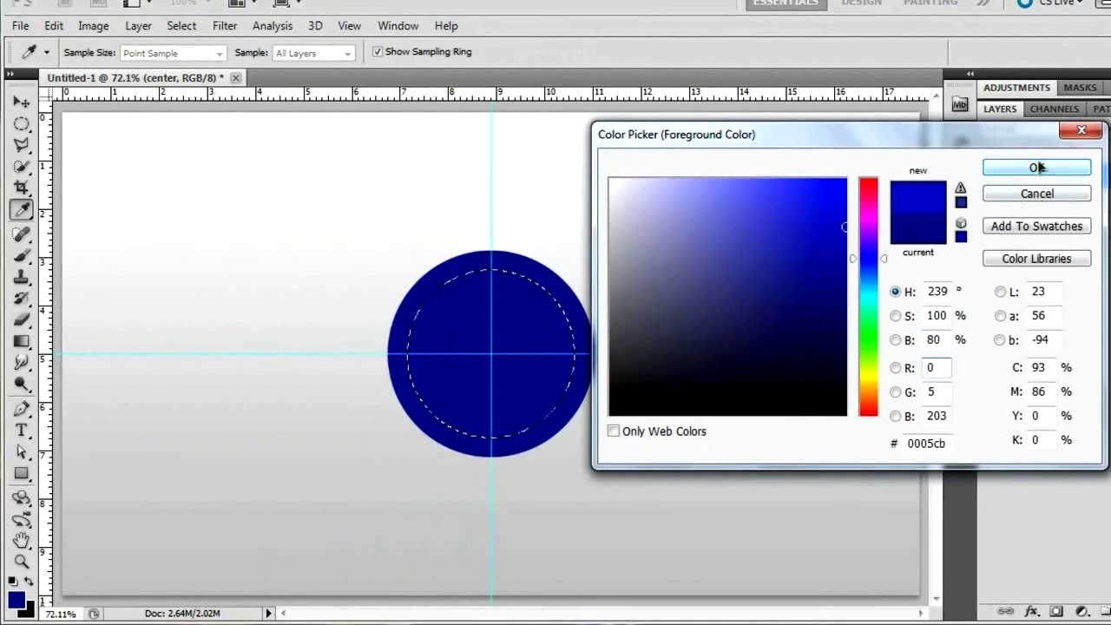
Confirm #0005cb and fill the inner circle, leaving a dark navy ring.
click(1036, 166)
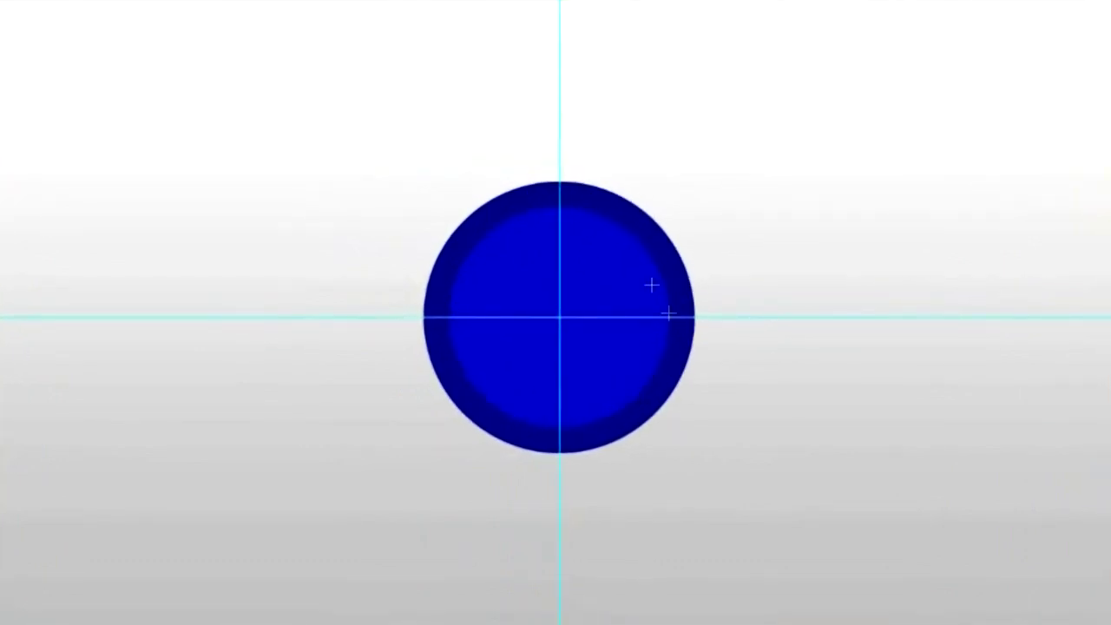
mouse_move(550, 334)
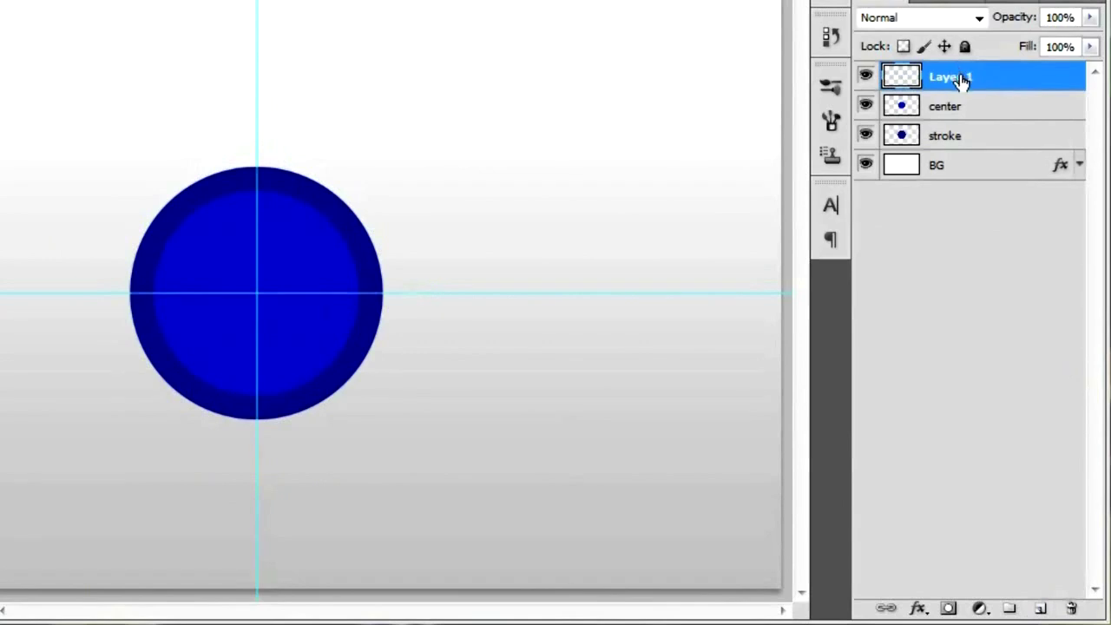
Name the new layer 'main glow' and fill its button-sized circle with white.
text(main)
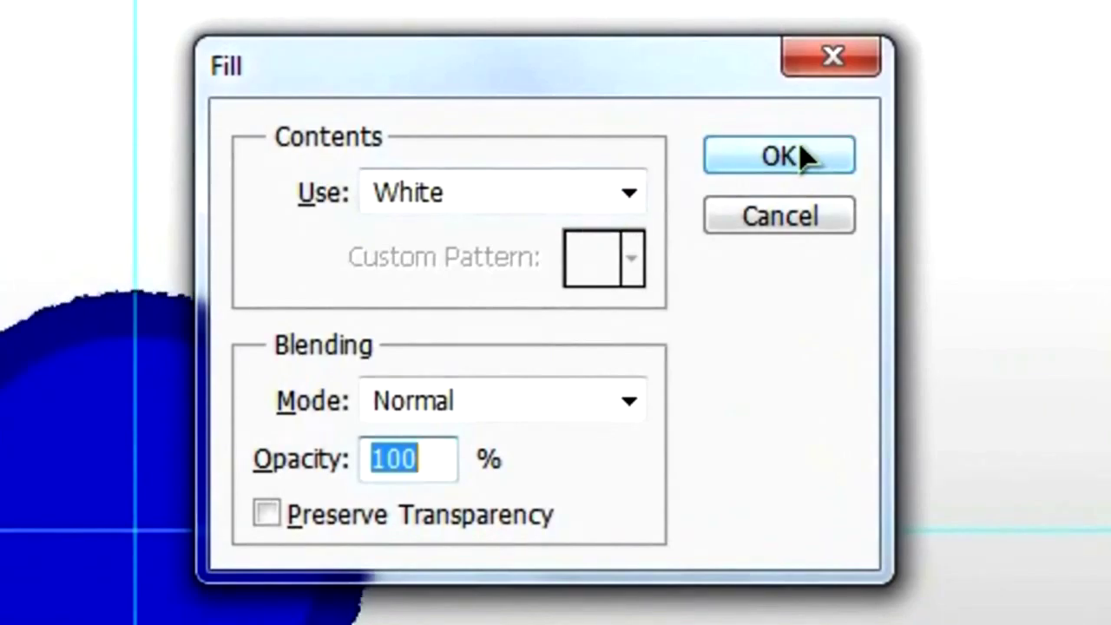
click(778, 155)
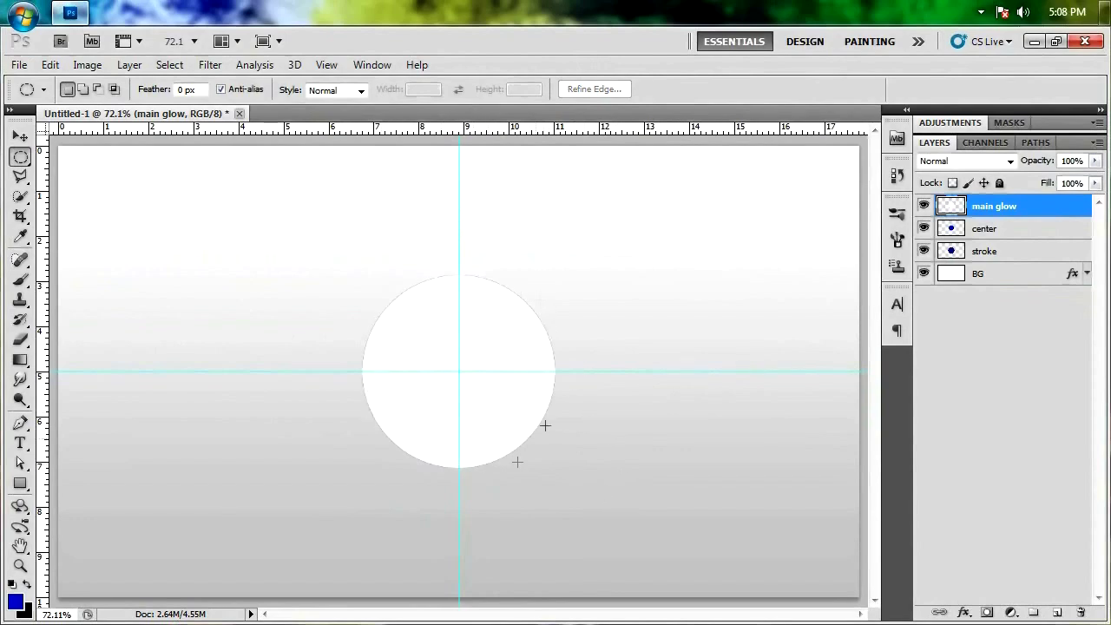
mouse_move(334, 409)
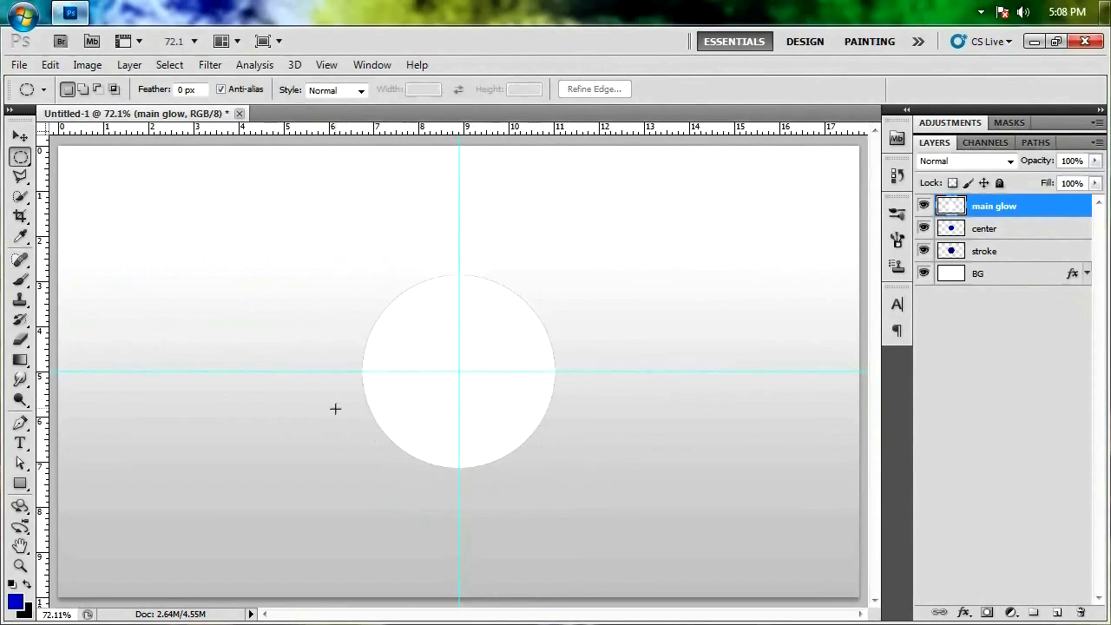
mouse_move(364, 396)
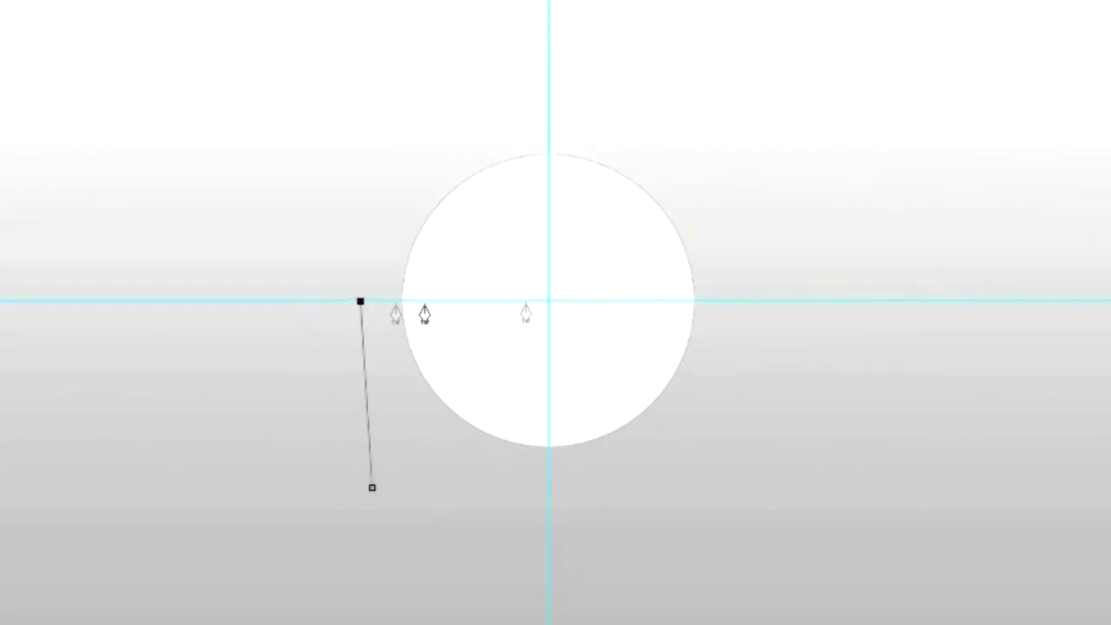
mouse_move(501, 355)
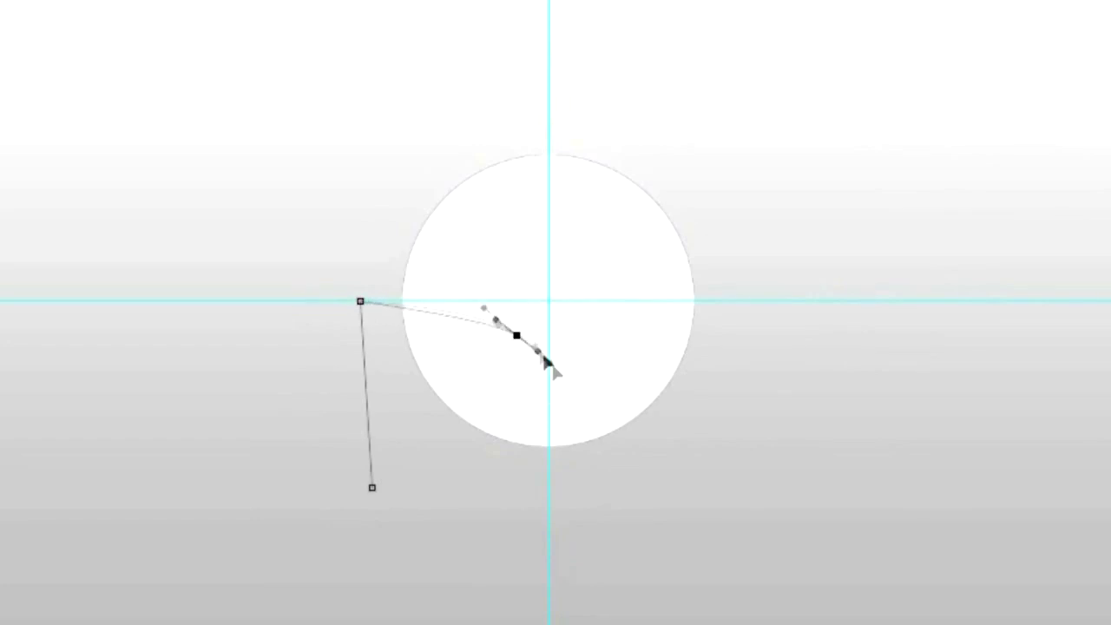
Place three curved Pen anchor points sweeping across the white circle's lower part.
drag(546, 364, 573, 395)
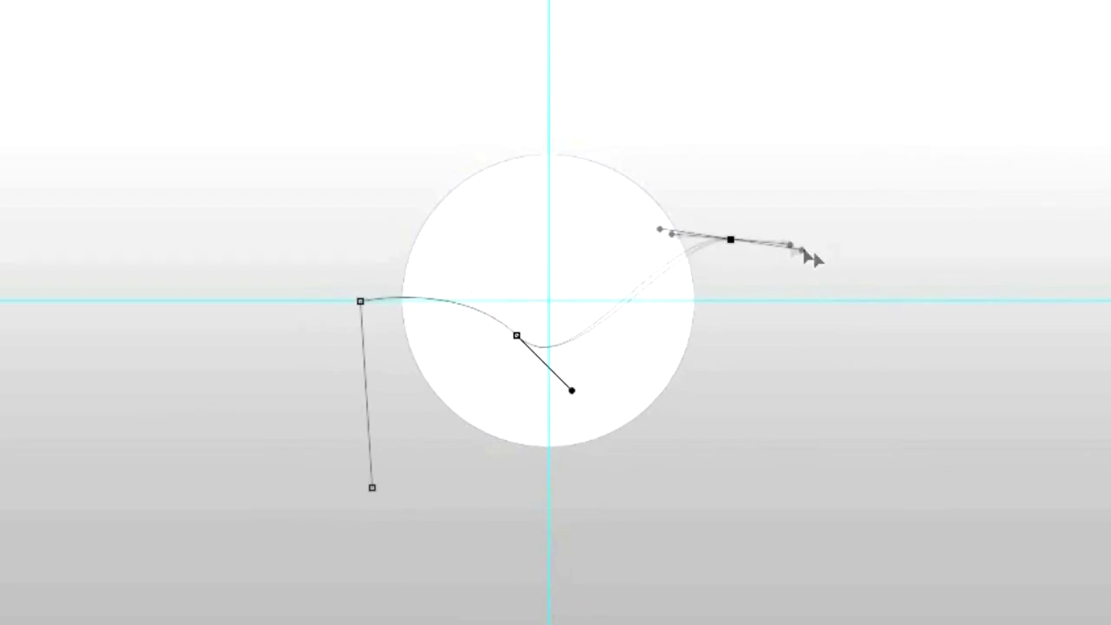
drag(812, 259, 788, 123)
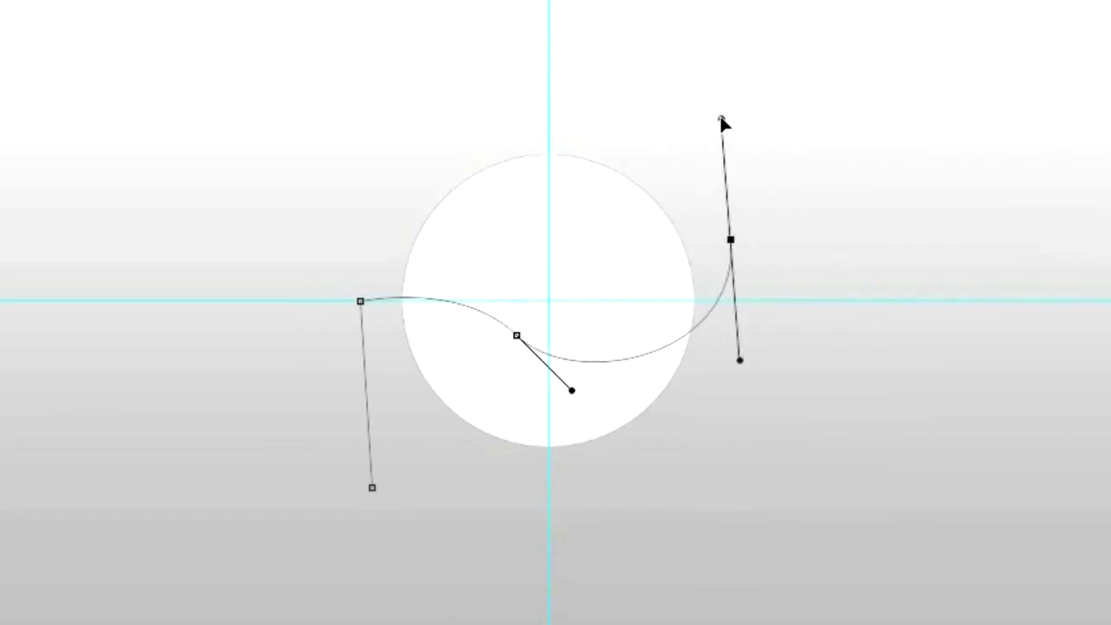
drag(725, 118, 708, 136)
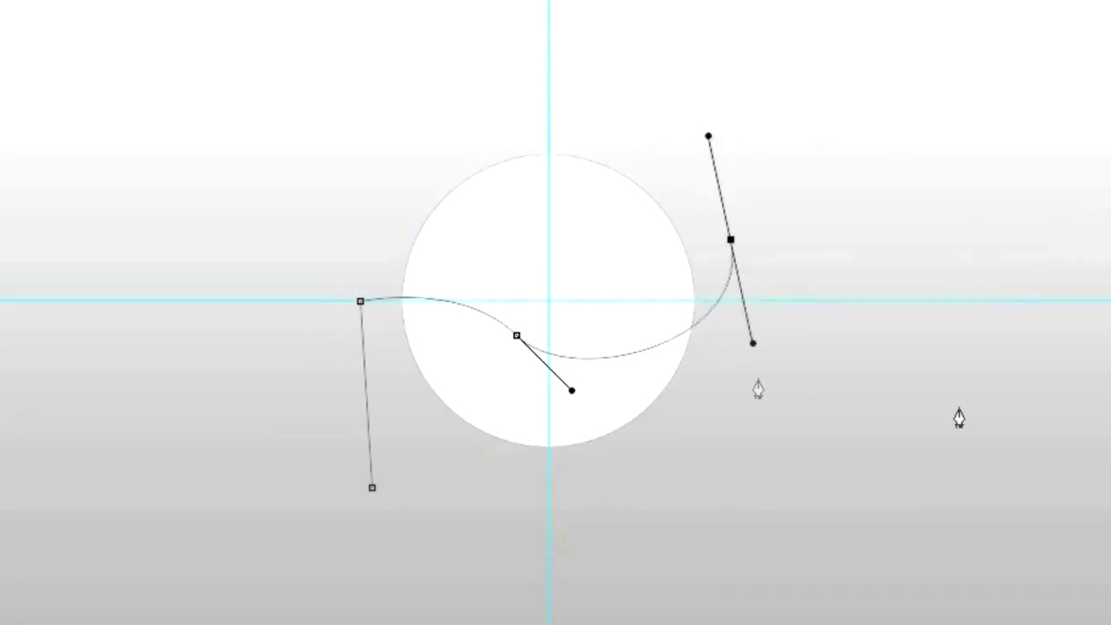
mouse_move(920, 586)
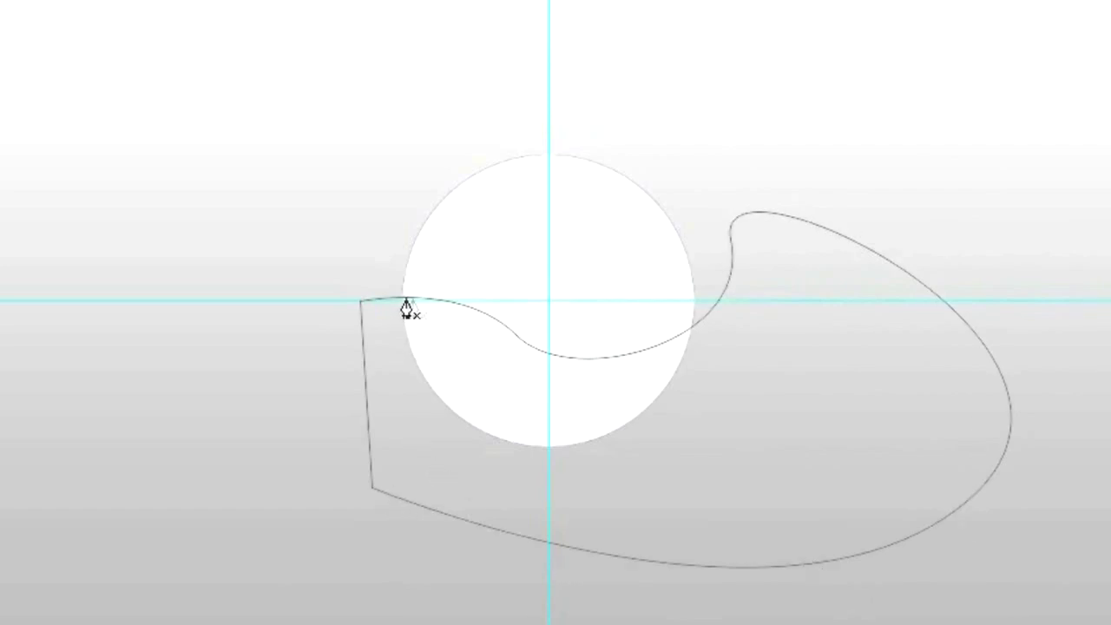
mouse_move(625, 368)
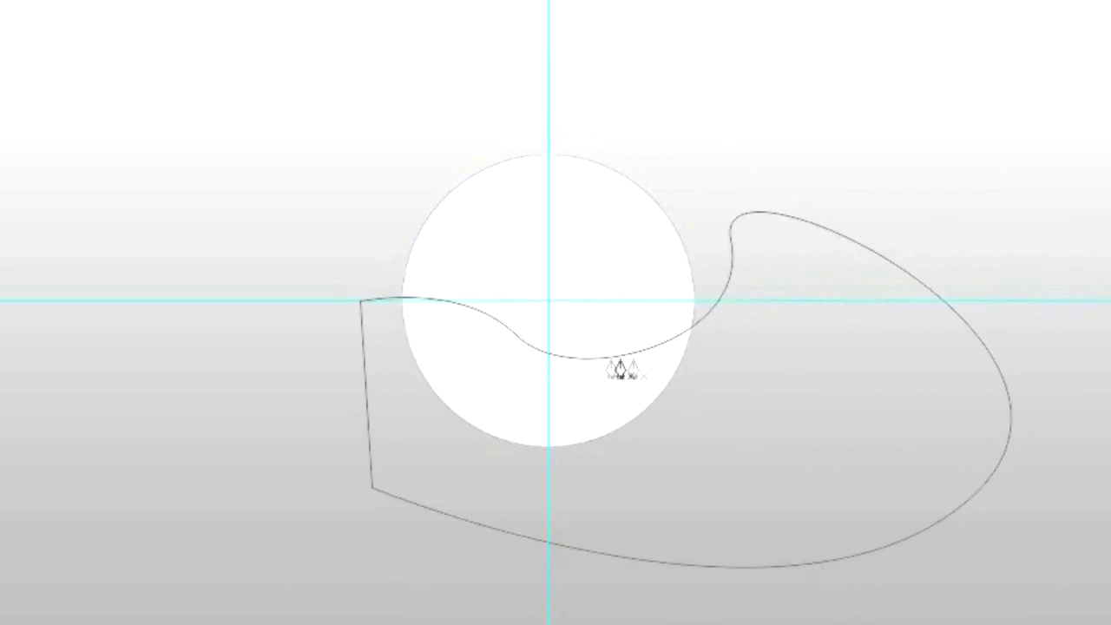
mouse_move(433, 314)
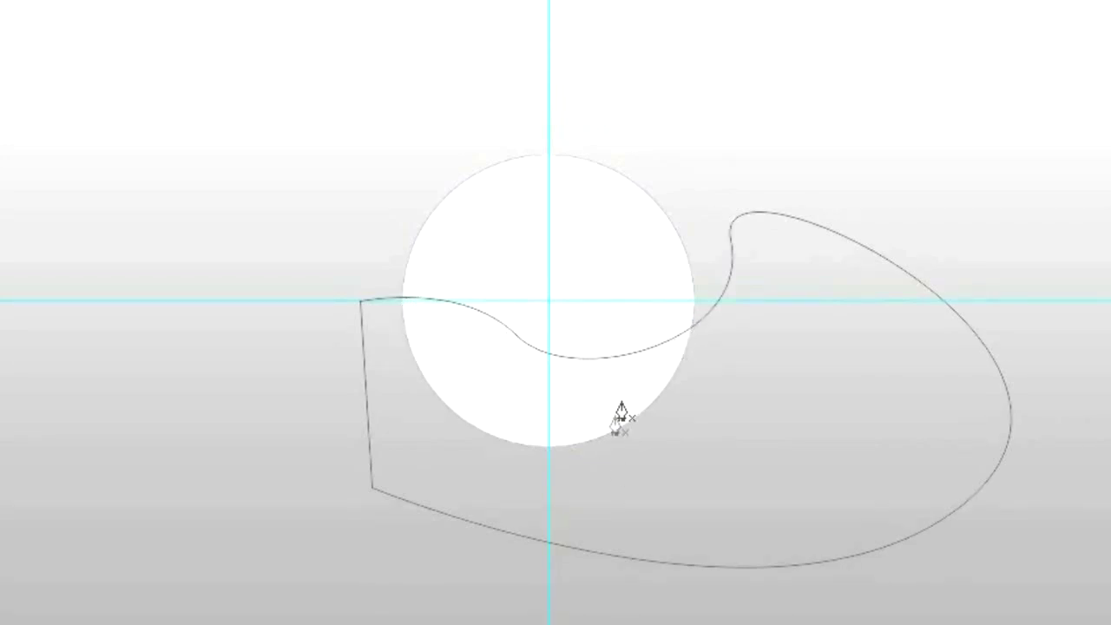
mouse_move(768, 391)
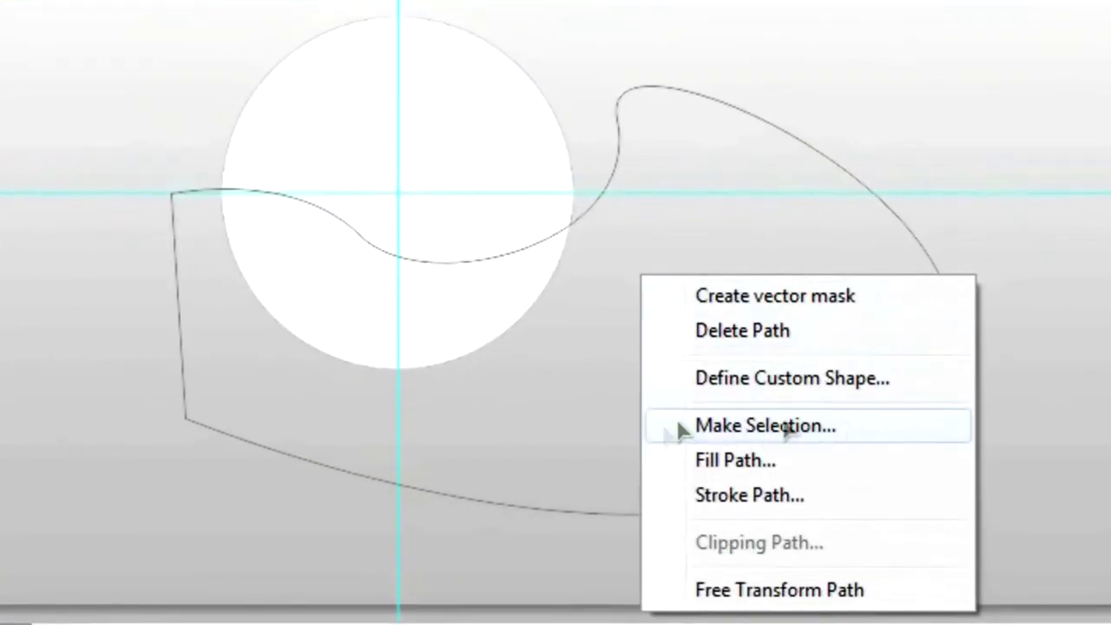
Convert the wavy path into a selection to cut the white above the curve.
click(764, 425)
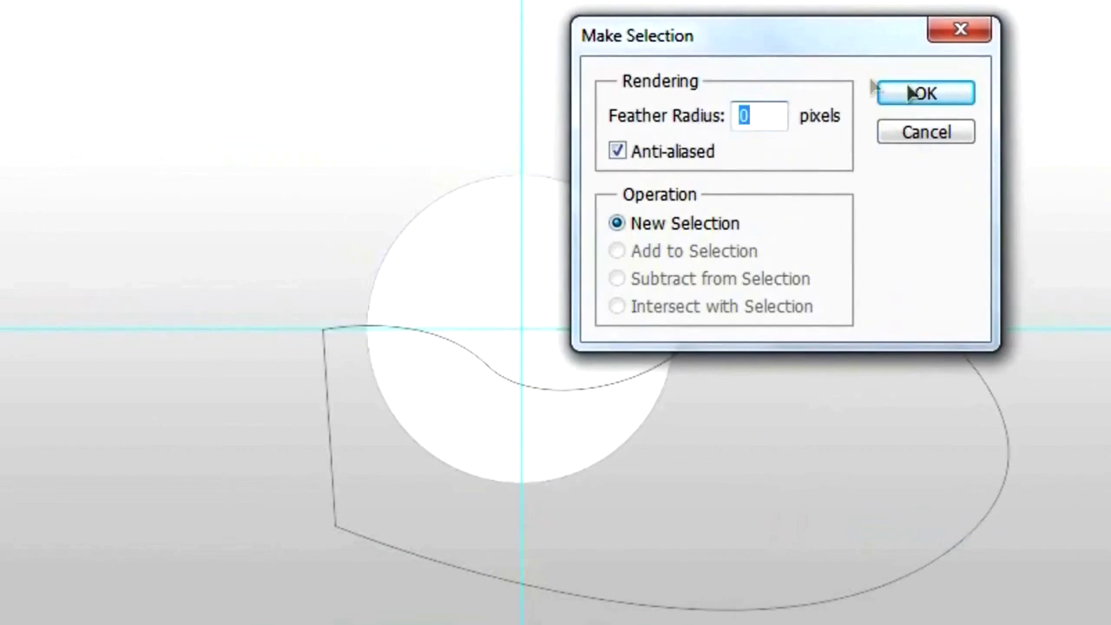
click(924, 93)
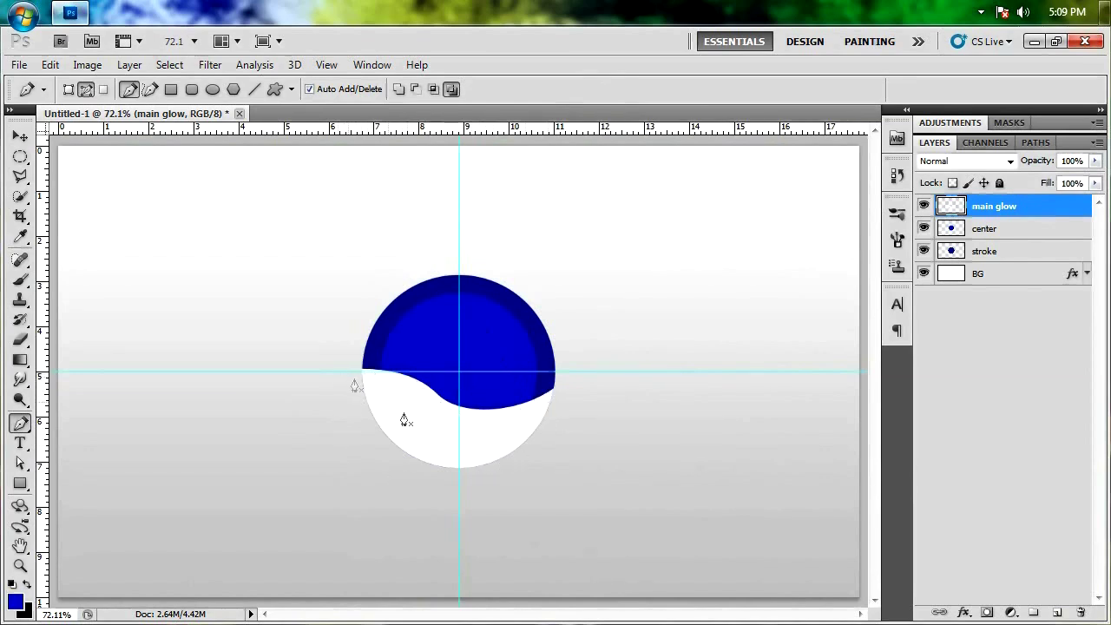
mouse_move(633, 463)
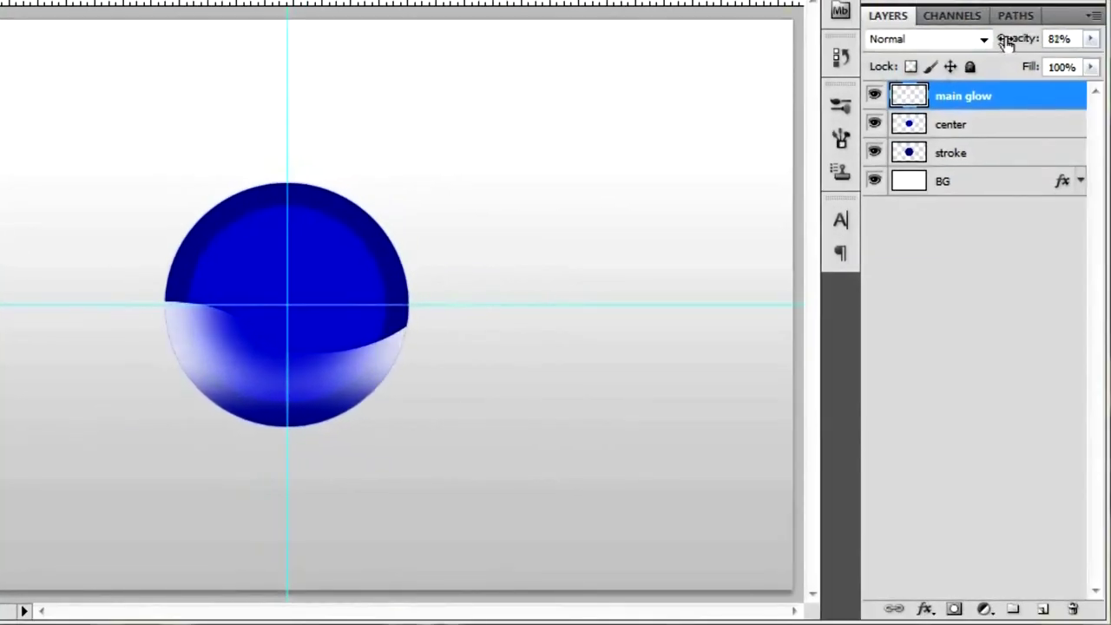
Lower the main glow layer's opacity to 50%.
drag(1089, 38, 1072, 38)
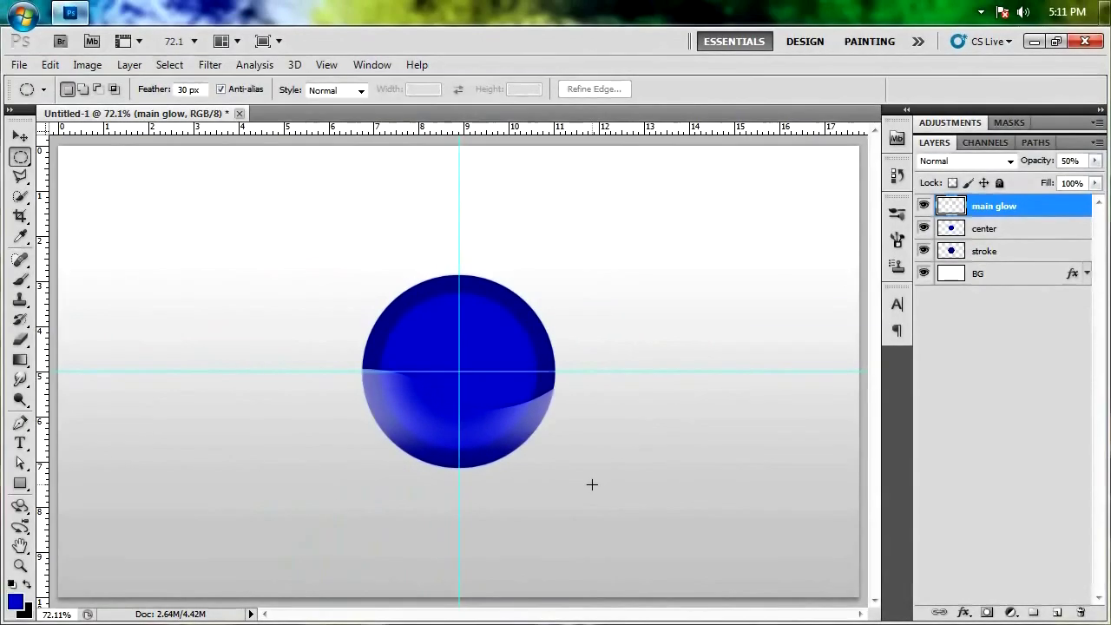
mouse_move(386, 350)
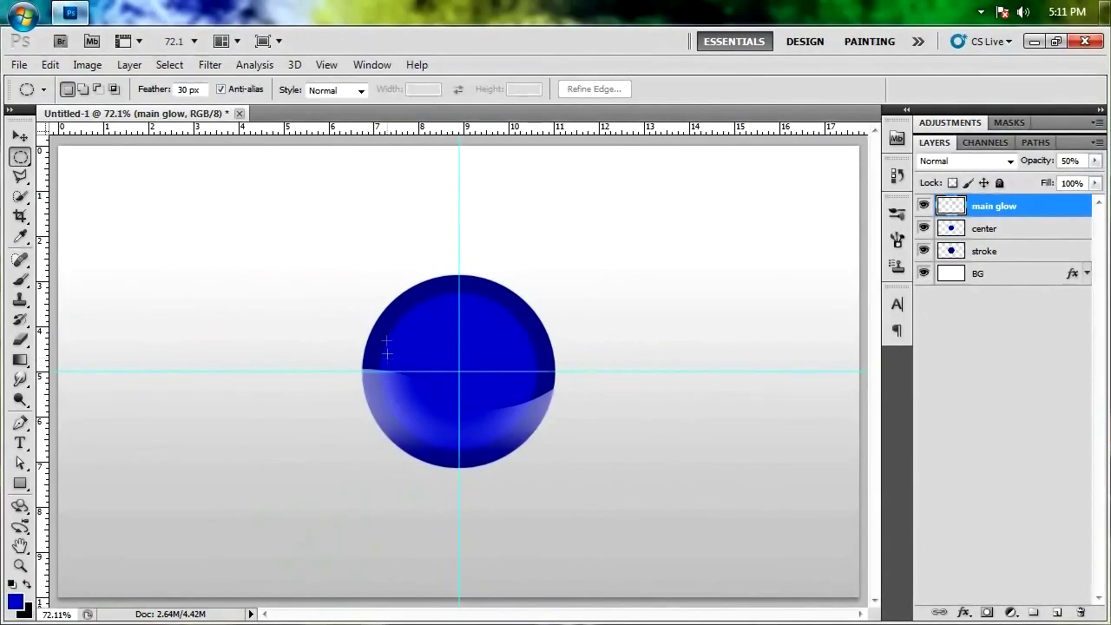